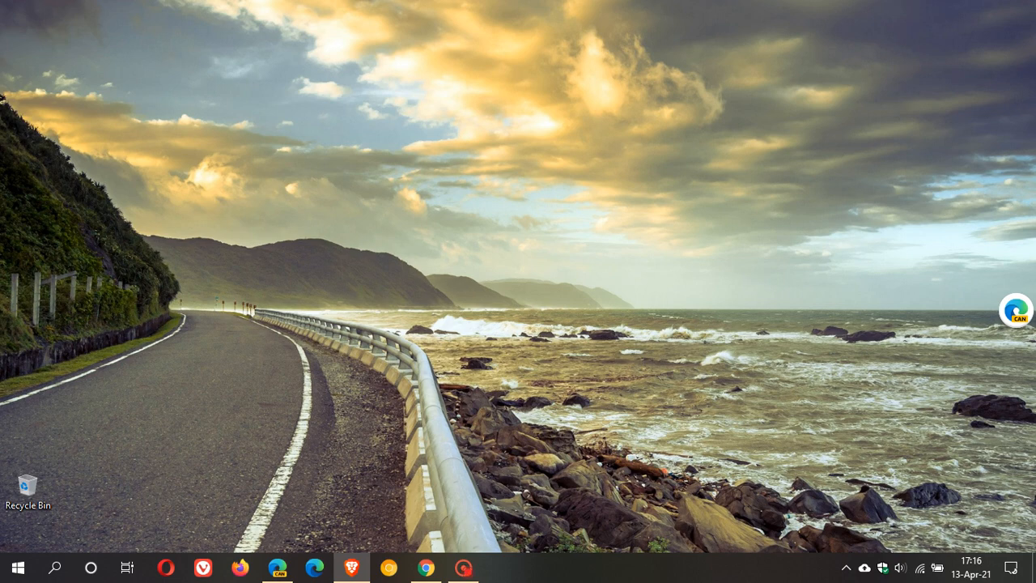
mouse_move(828, 304)
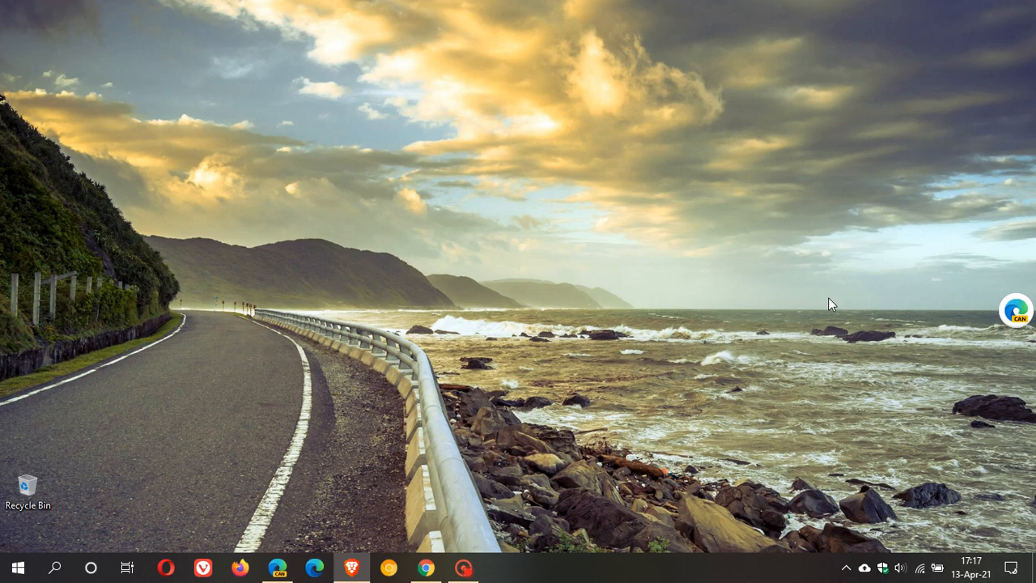
Bring Chrome forward, then launch Microsoft Edge Canary from the taskbar onto its new tab page.
click(427, 568)
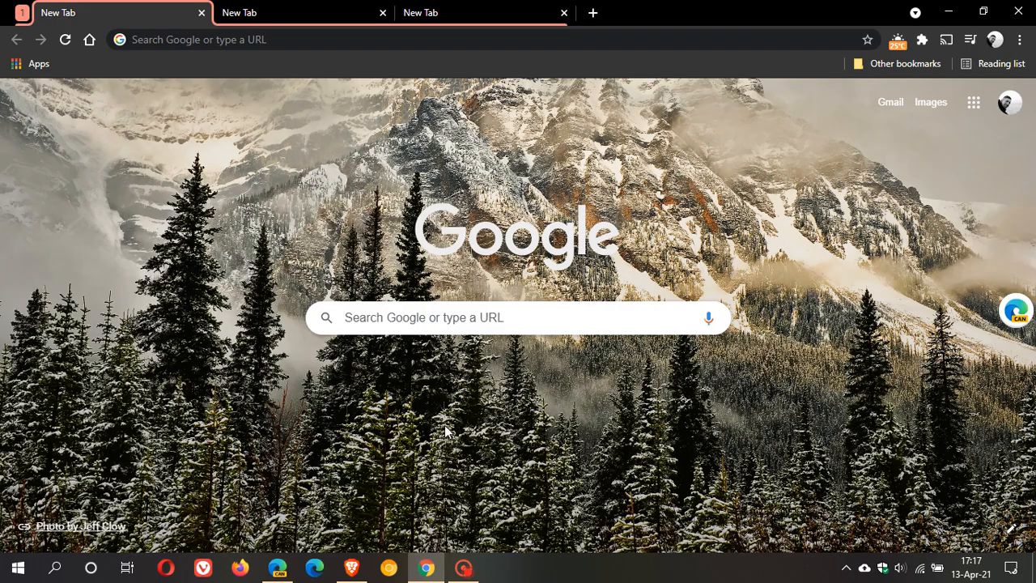
mouse_move(320, 193)
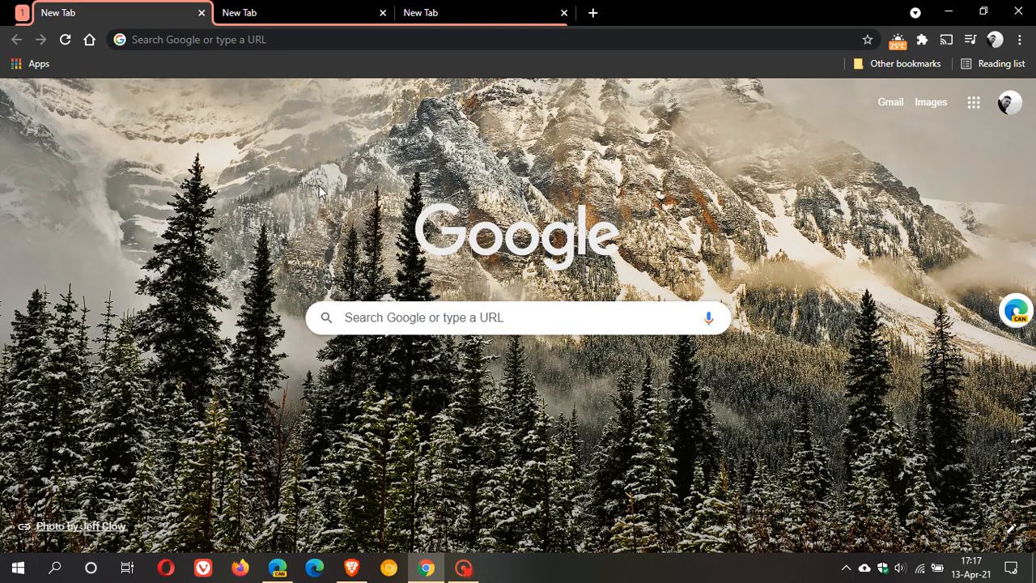
mouse_move(586, 128)
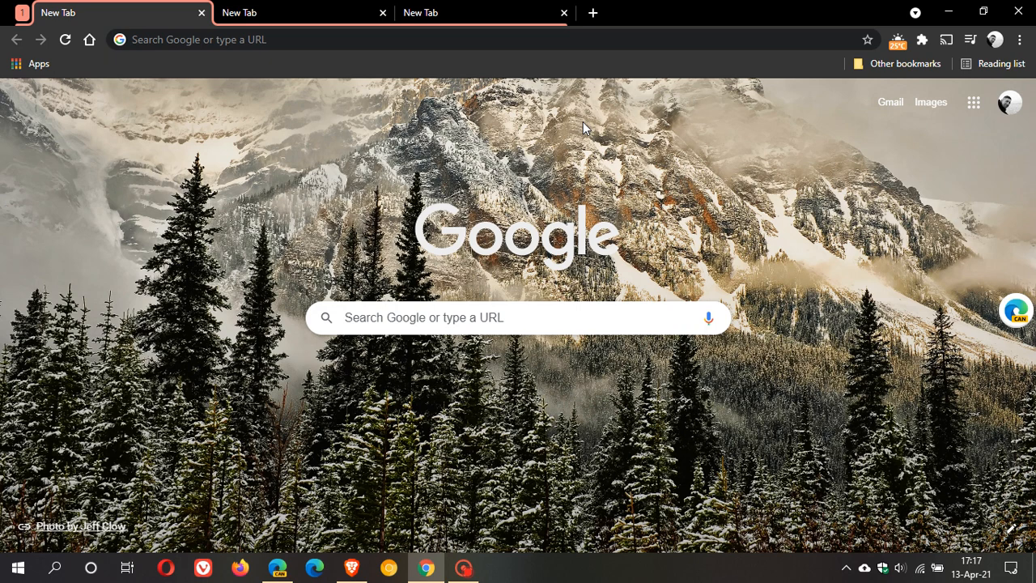
mouse_move(116, 136)
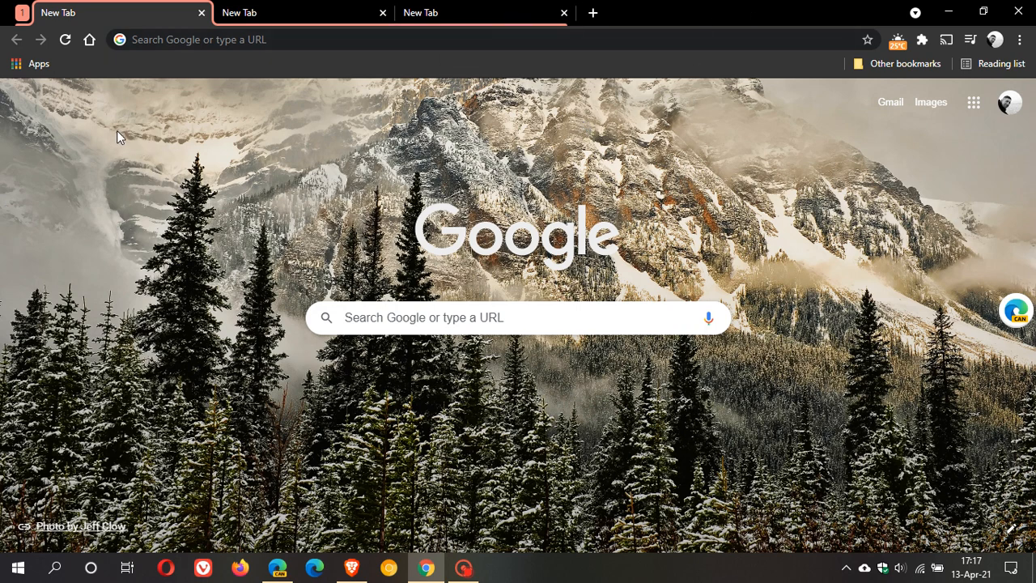
mouse_move(29, 18)
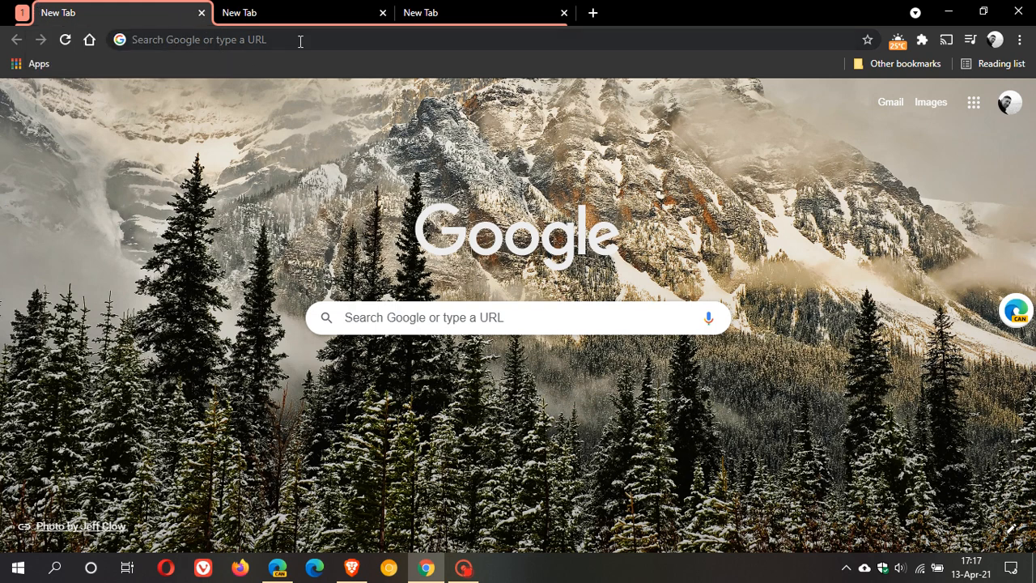
mouse_move(492, 149)
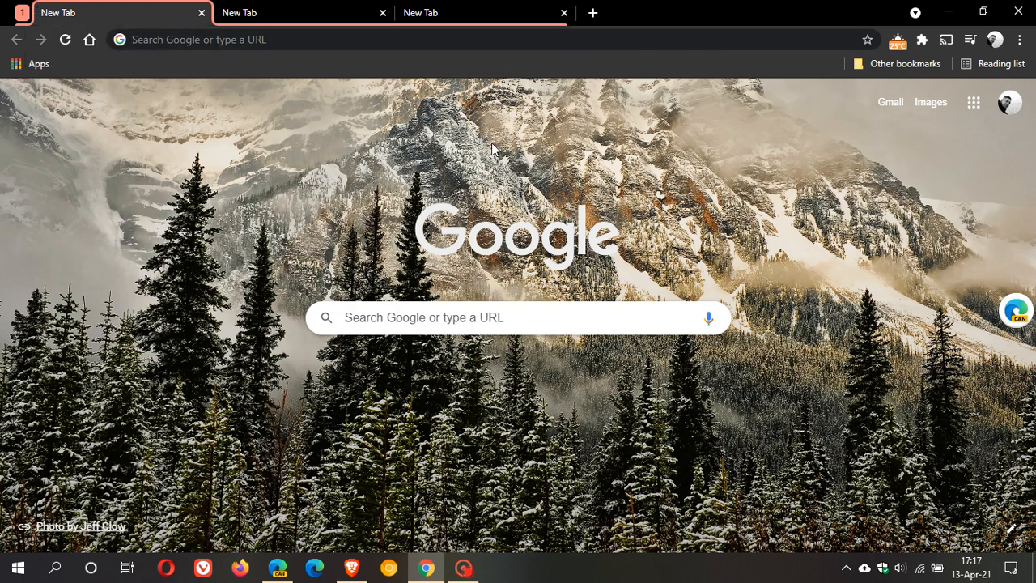
mouse_move(460, 123)
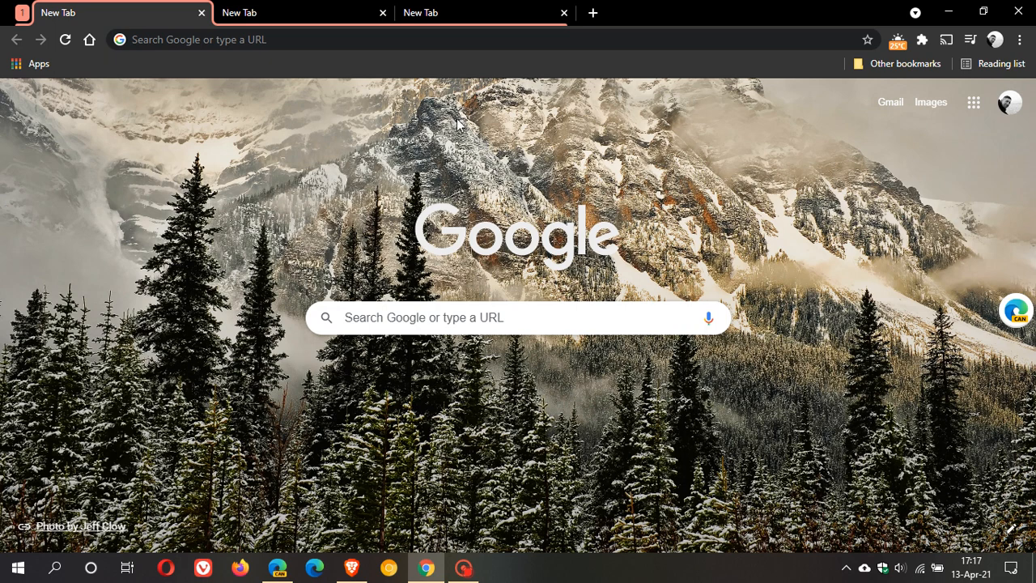
mouse_move(438, 171)
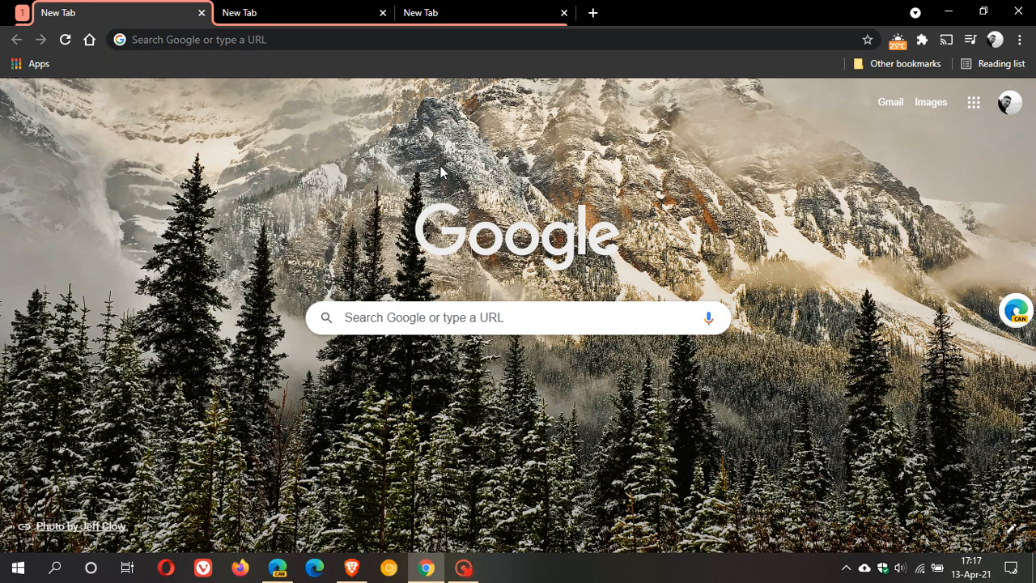
mouse_move(443, 170)
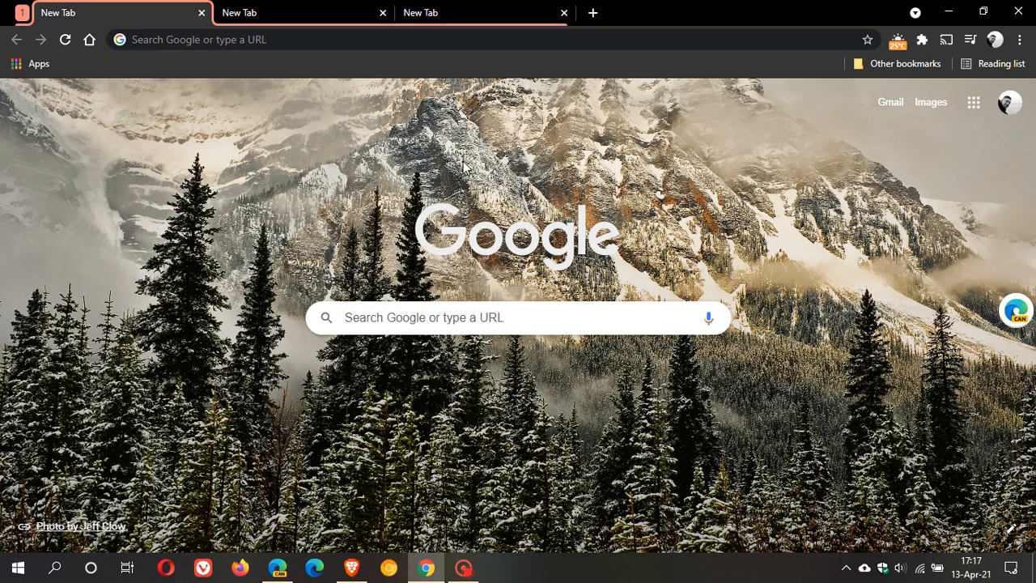
mouse_move(434, 154)
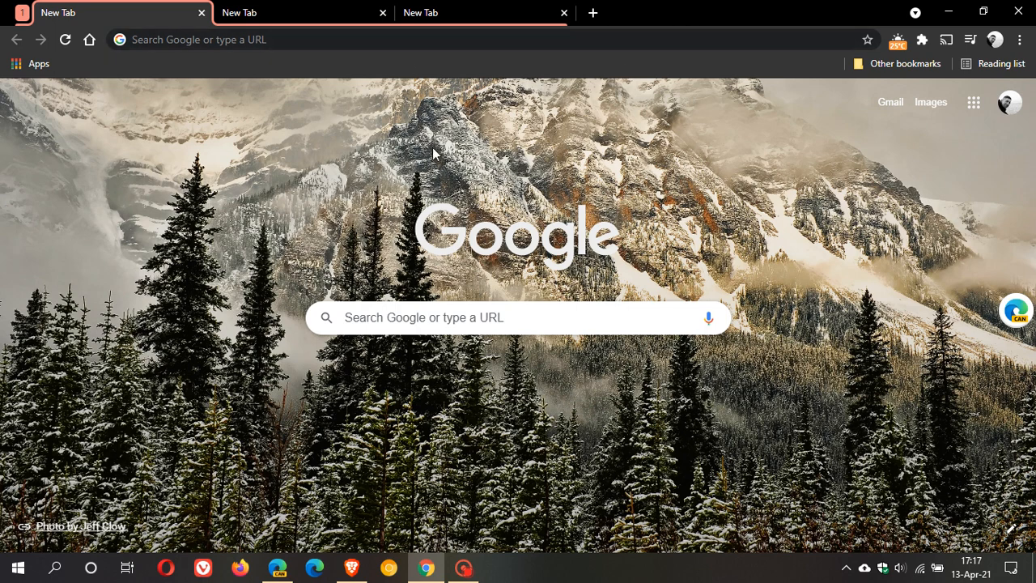
mouse_move(650, 180)
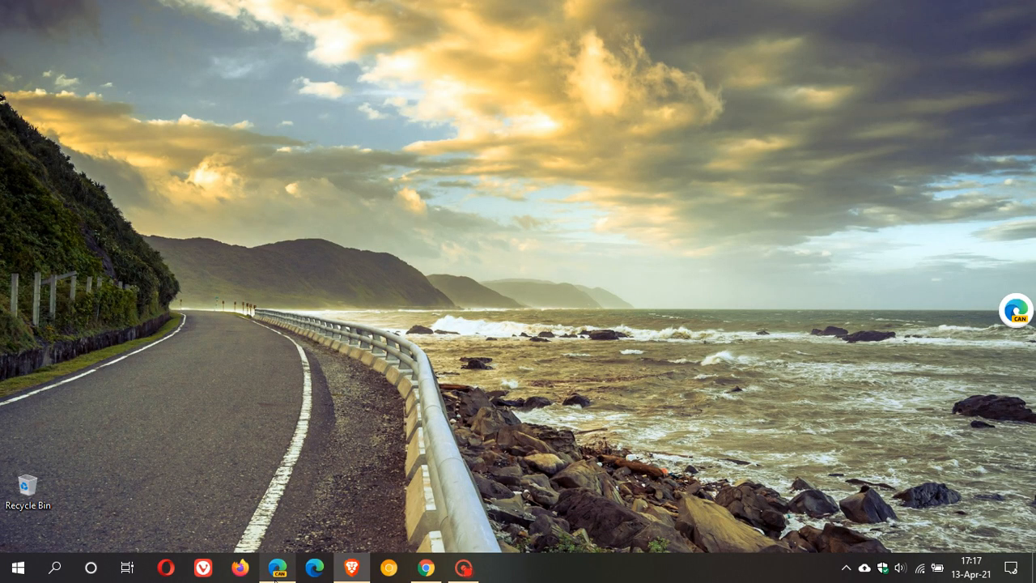
click(278, 566)
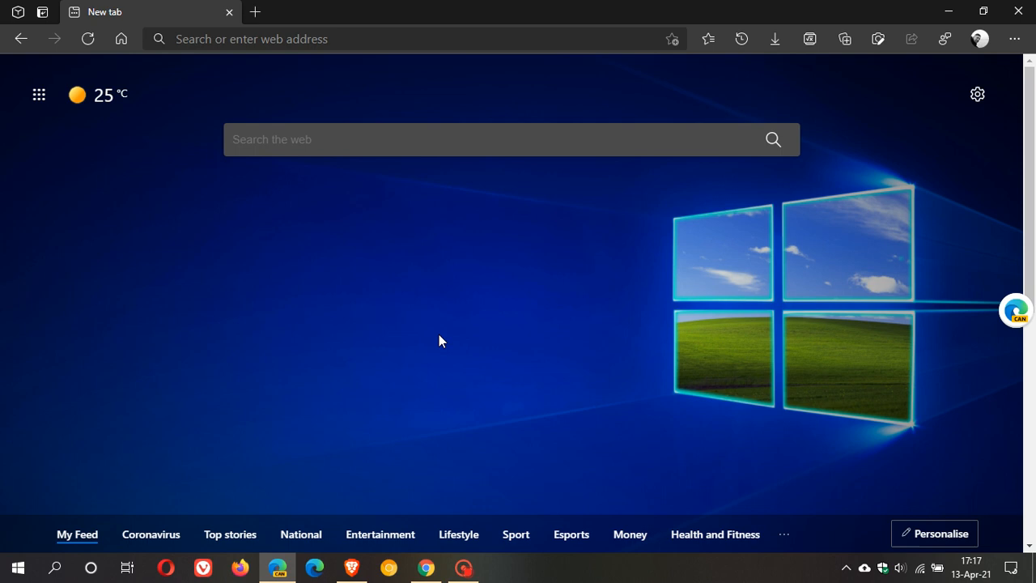
mouse_move(413, 349)
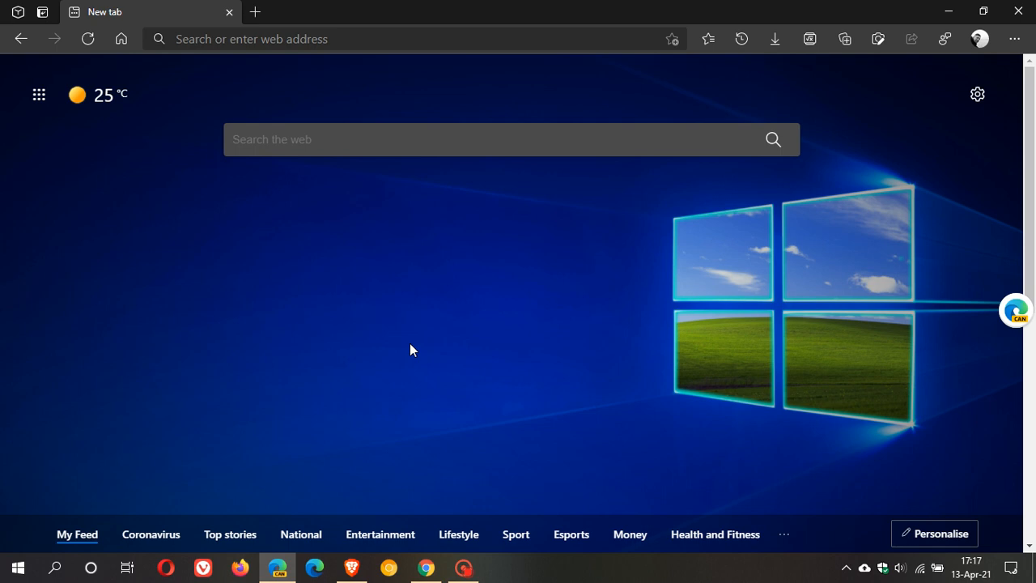
mouse_move(369, 340)
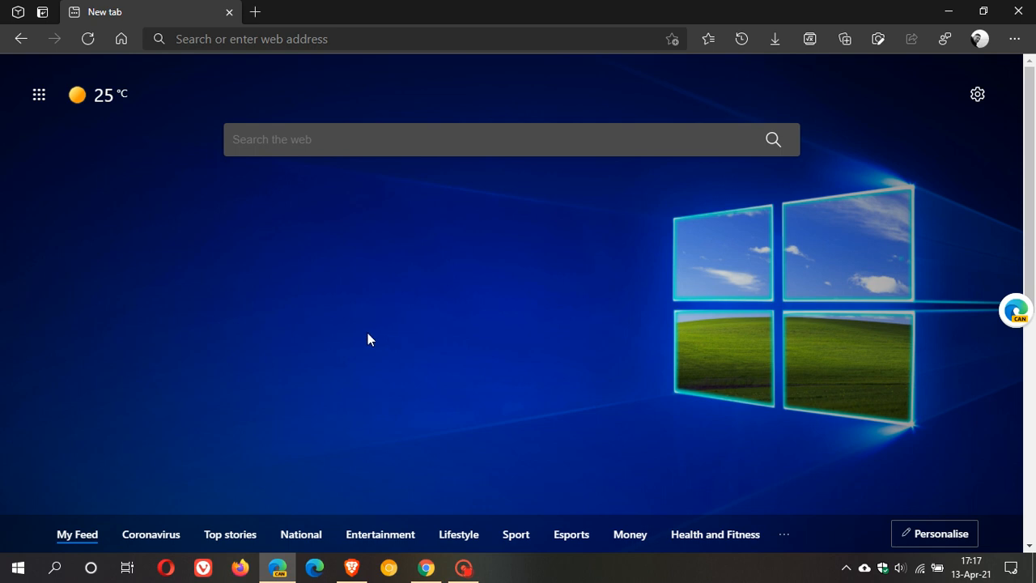
mouse_move(279, 301)
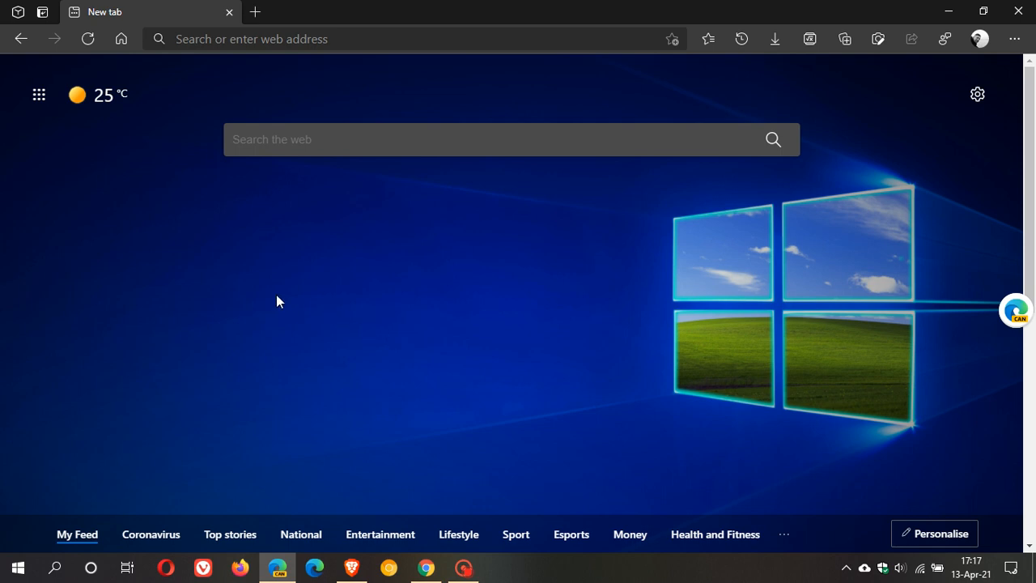
mouse_move(42, 12)
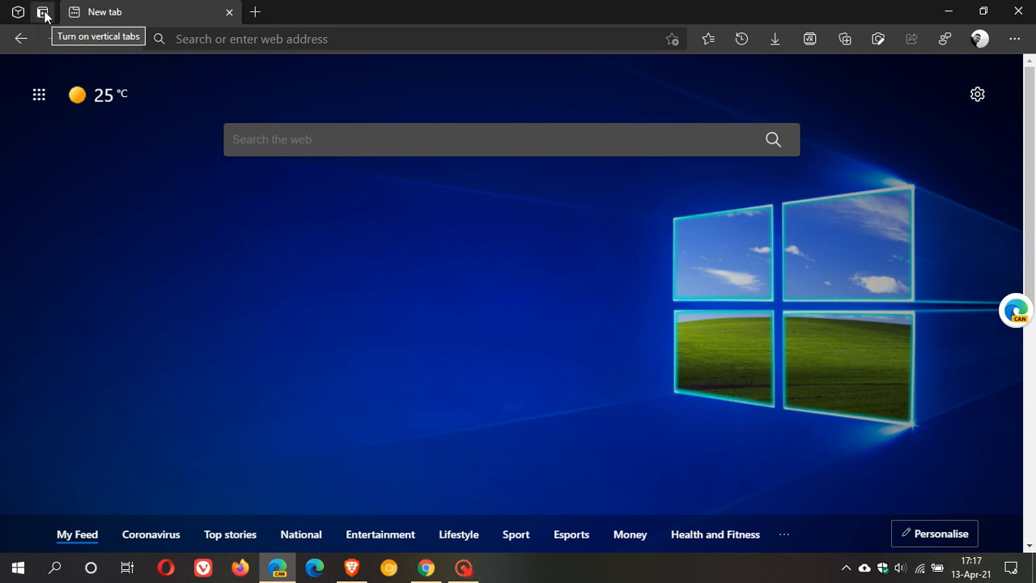
mouse_move(18, 15)
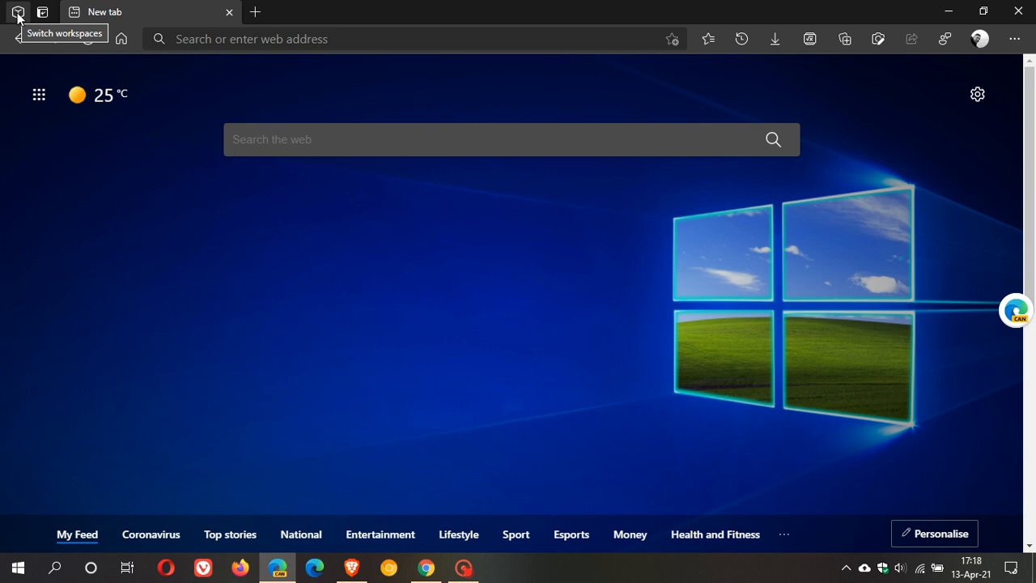
Show the Workspaces flyout listing saved workspaces 1, 2 and 3 with 1, 2 and 3 tabs.
click(16, 13)
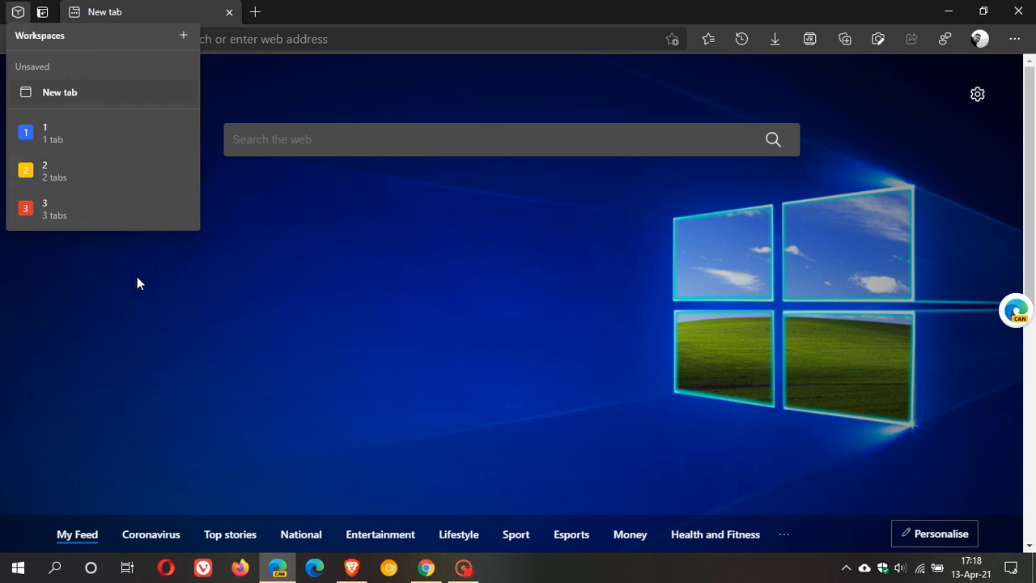
mouse_move(139, 285)
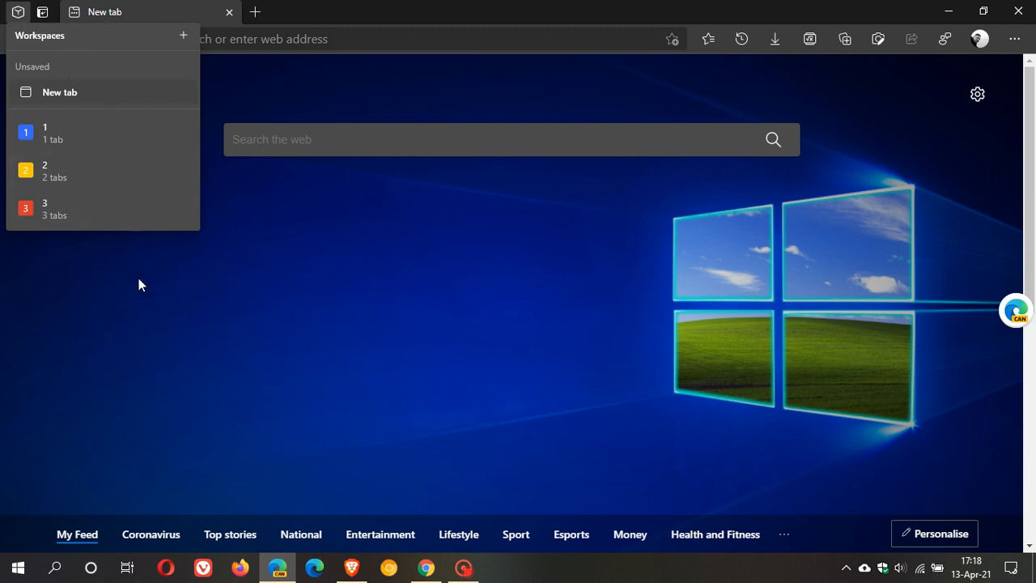
mouse_move(117, 296)
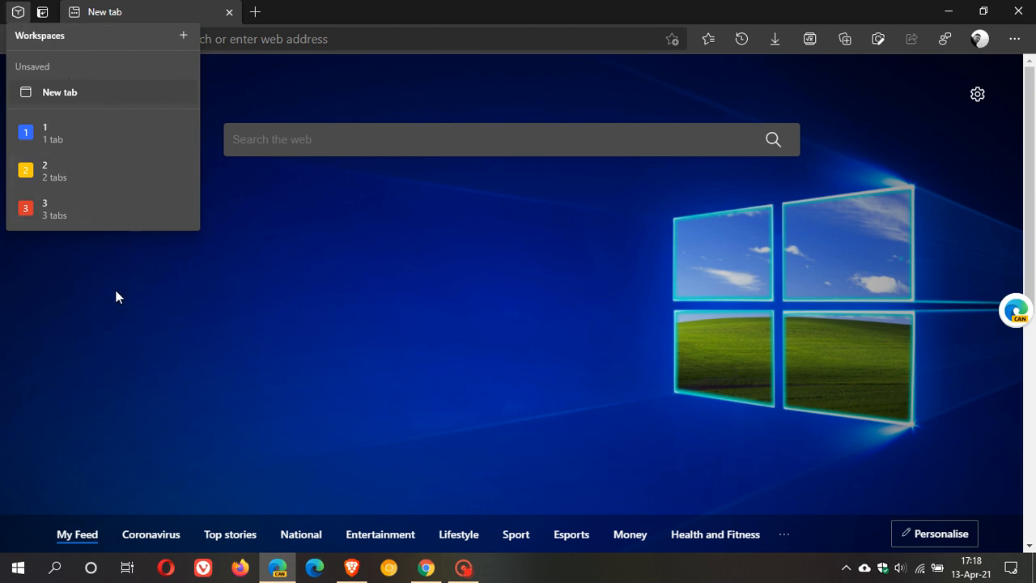
mouse_move(68, 131)
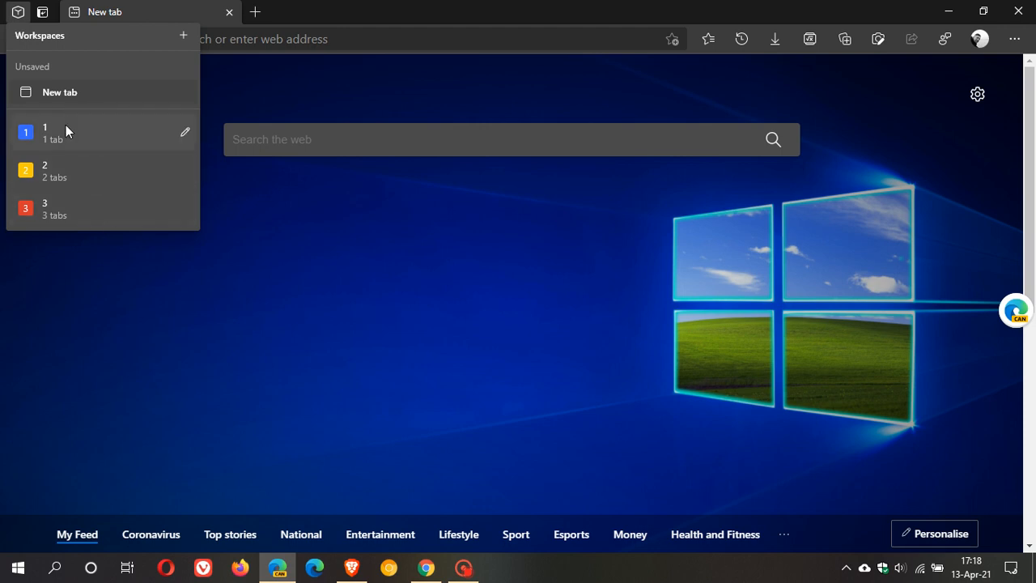
mouse_move(63, 142)
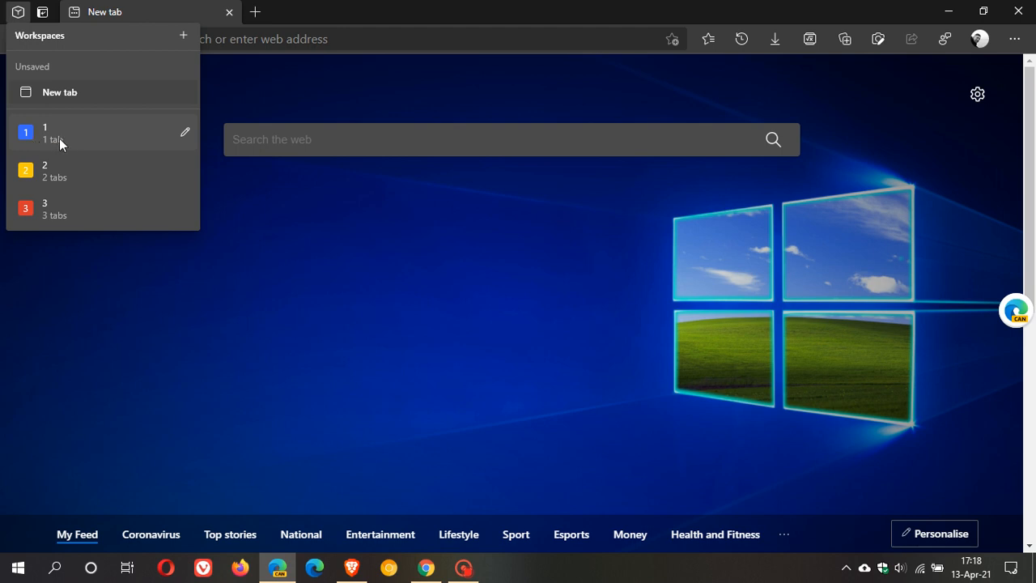
mouse_move(72, 146)
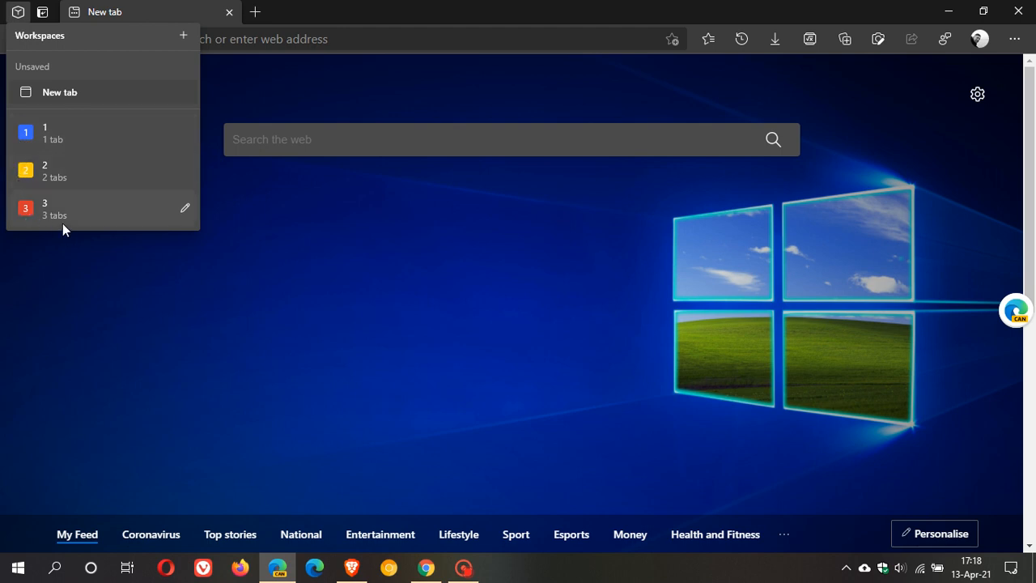
mouse_move(31, 216)
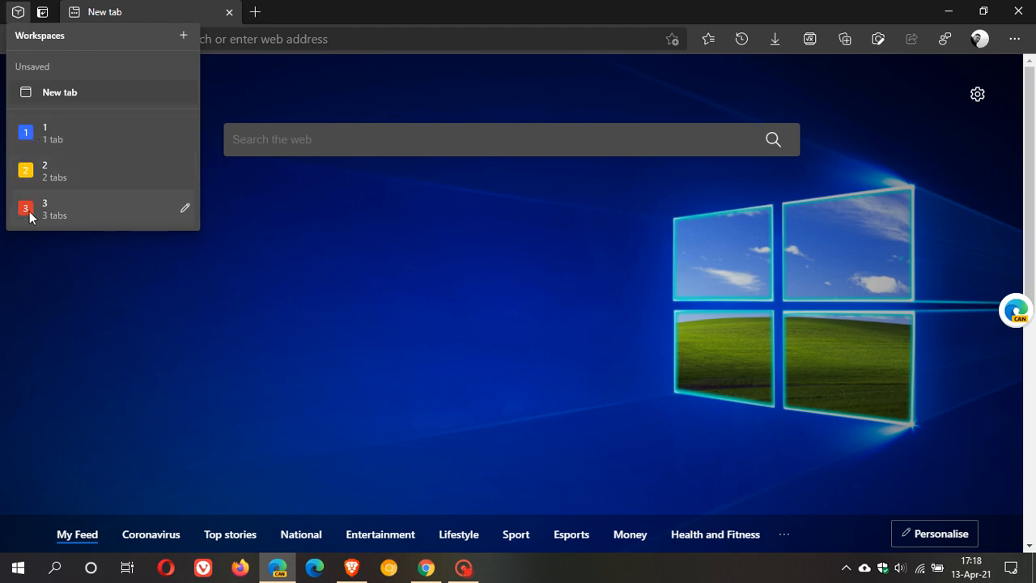
mouse_move(165, 142)
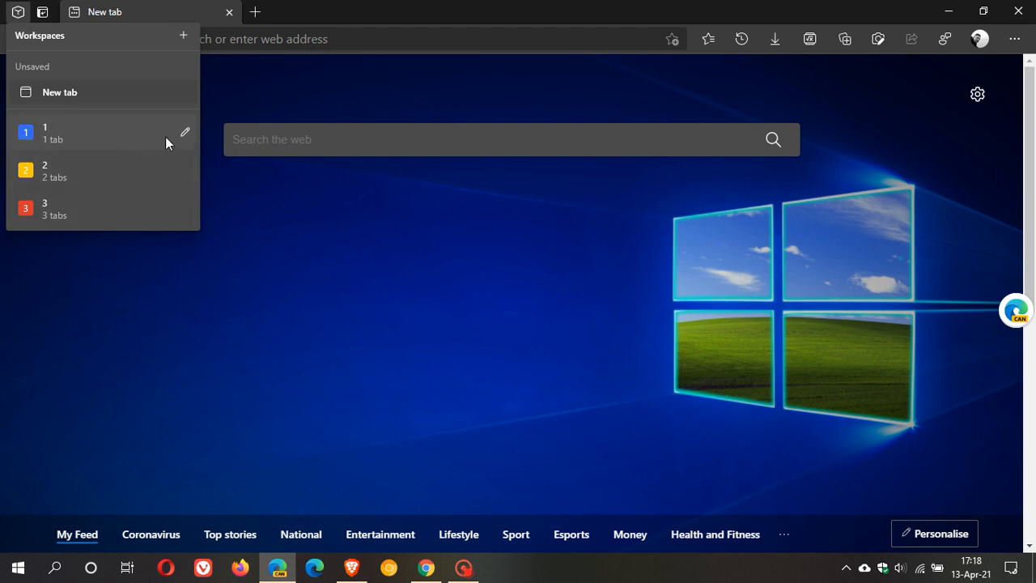
Switch among the saved workspace windows until the red workspace window with two new tabs is in front.
click(185, 131)
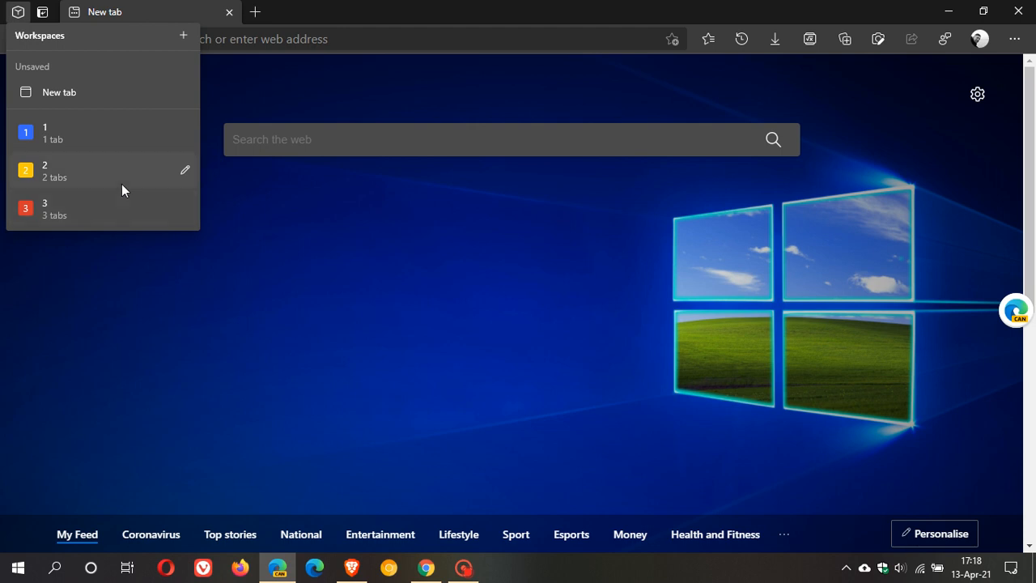
mouse_move(57, 137)
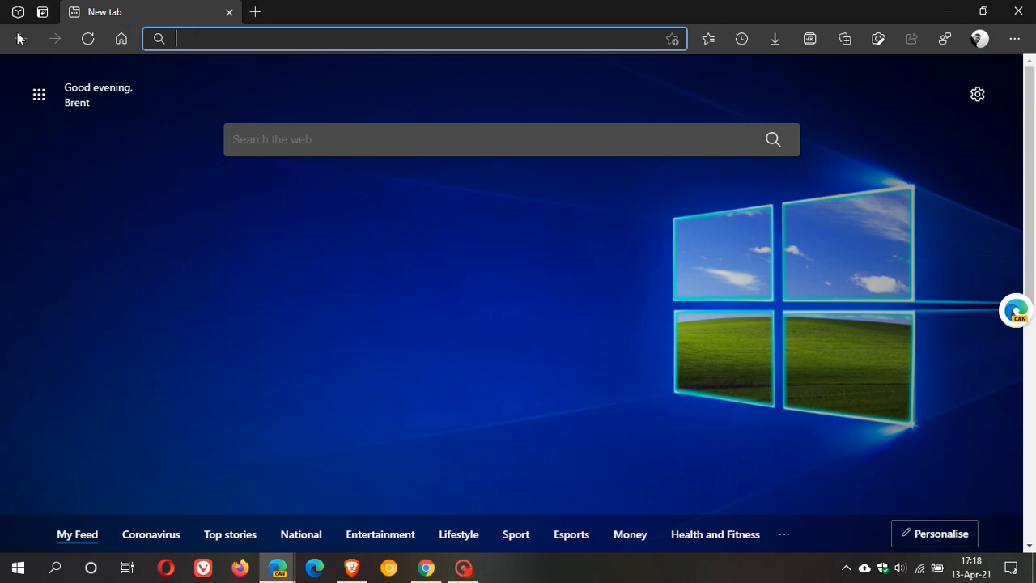
click(18, 15)
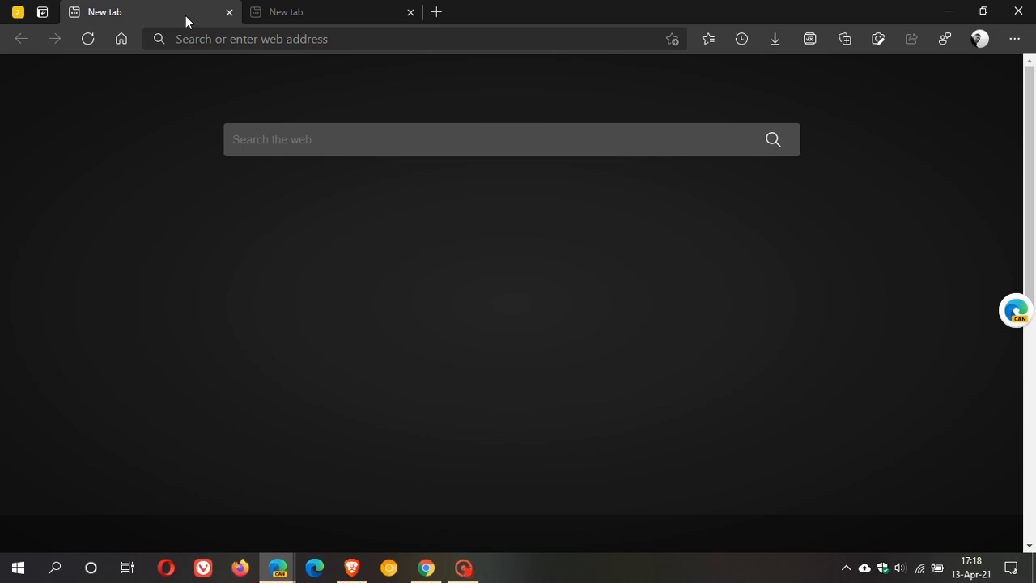
click(18, 15)
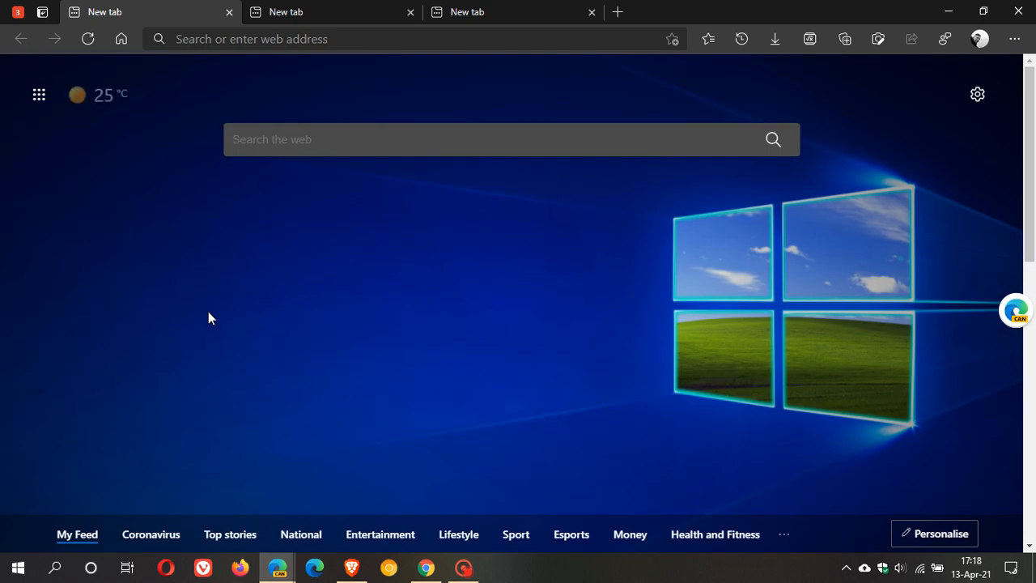
mouse_move(576, 66)
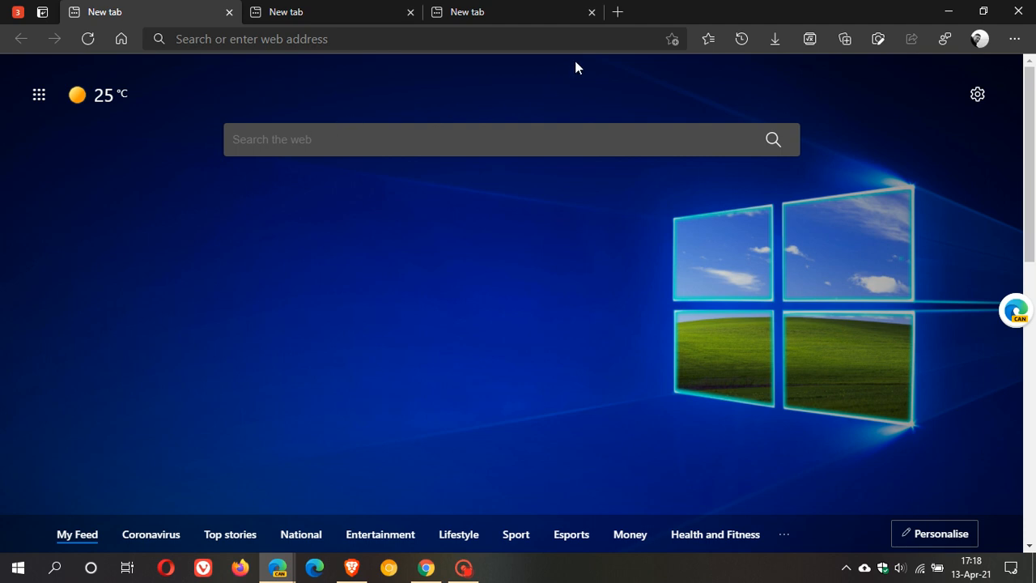
mouse_move(527, 88)
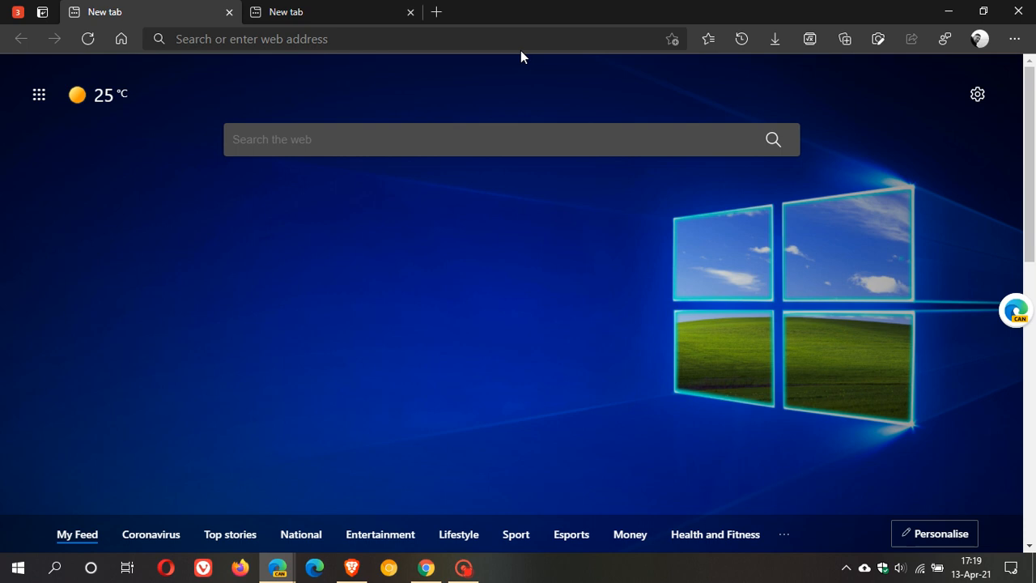
mouse_move(24, 11)
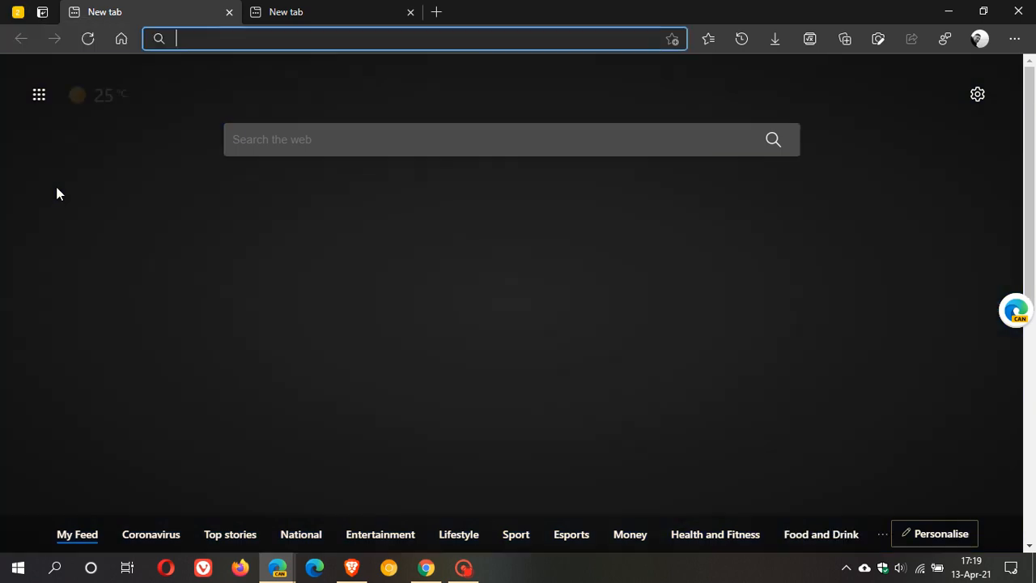
click(9, 13)
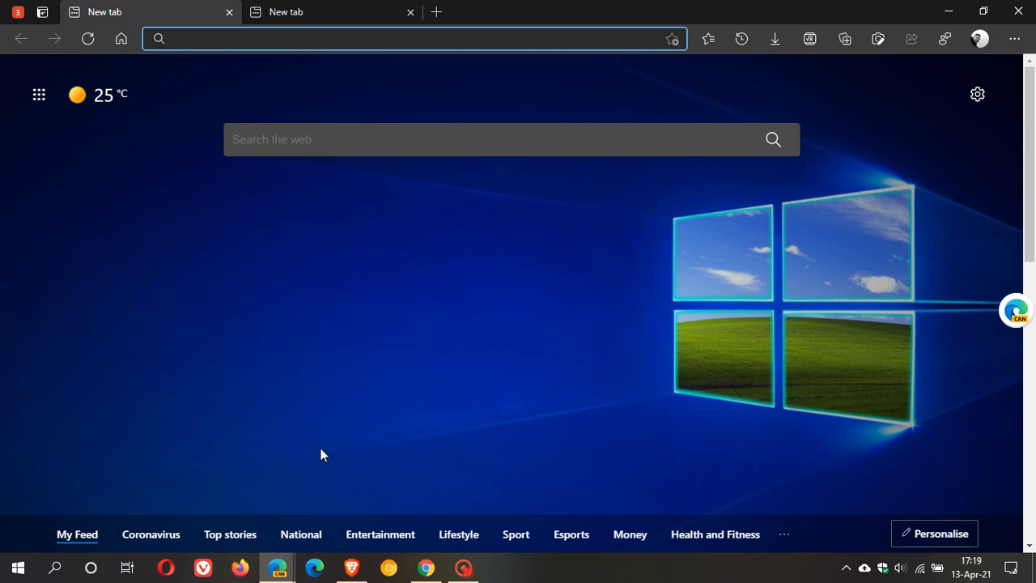
mouse_move(155, 567)
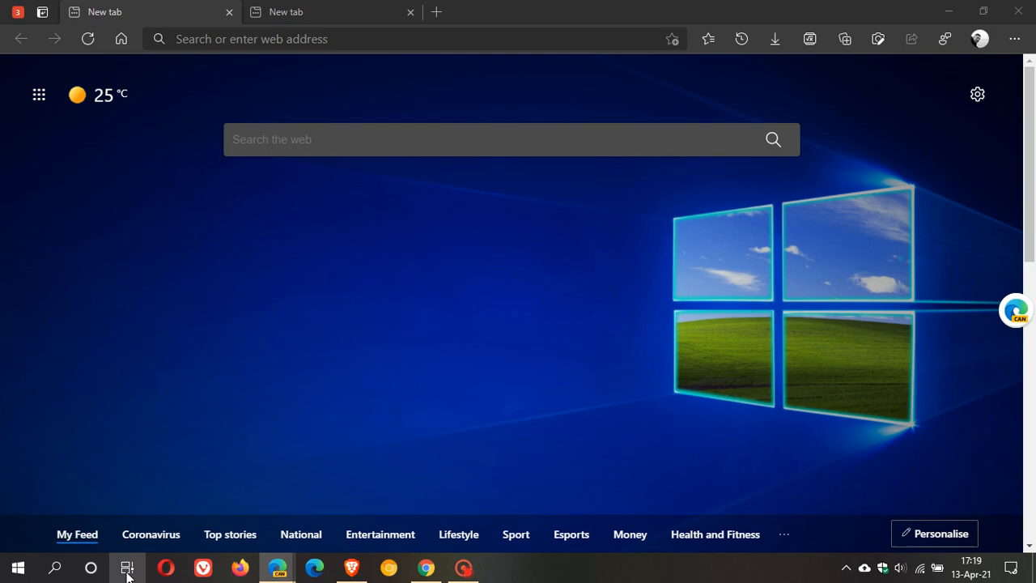
click(126, 567)
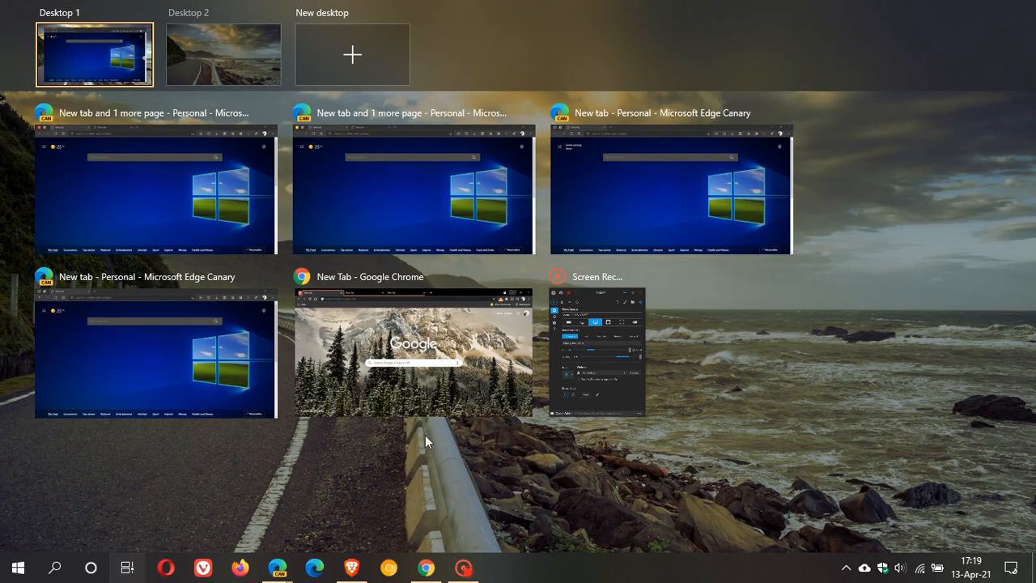
mouse_move(424, 472)
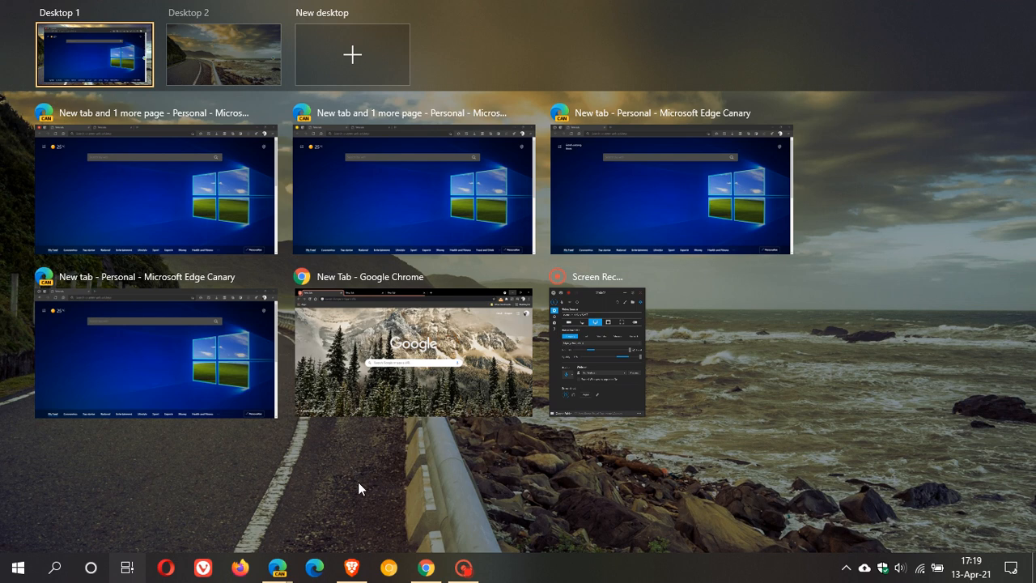
mouse_move(489, 65)
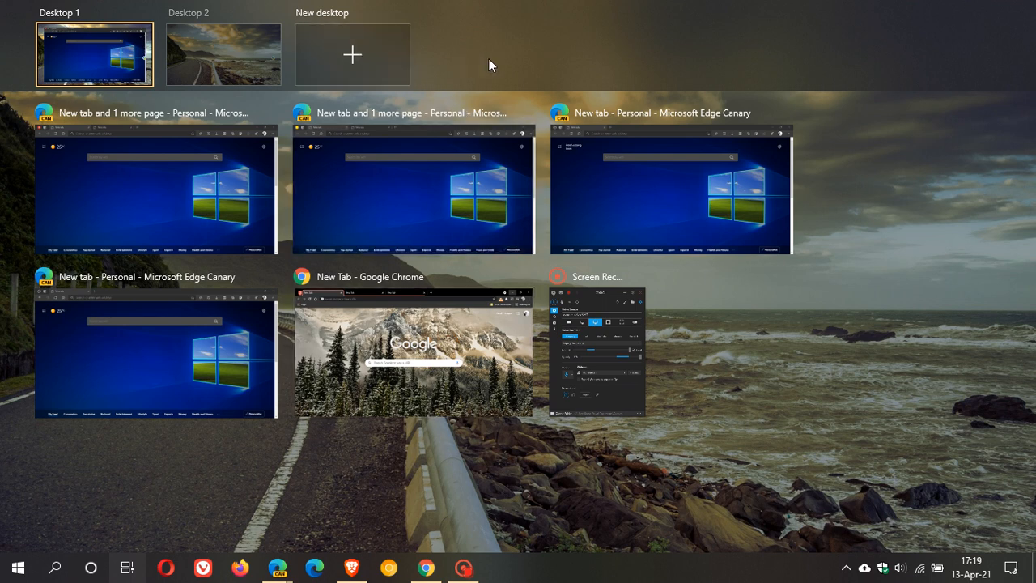
mouse_move(210, 233)
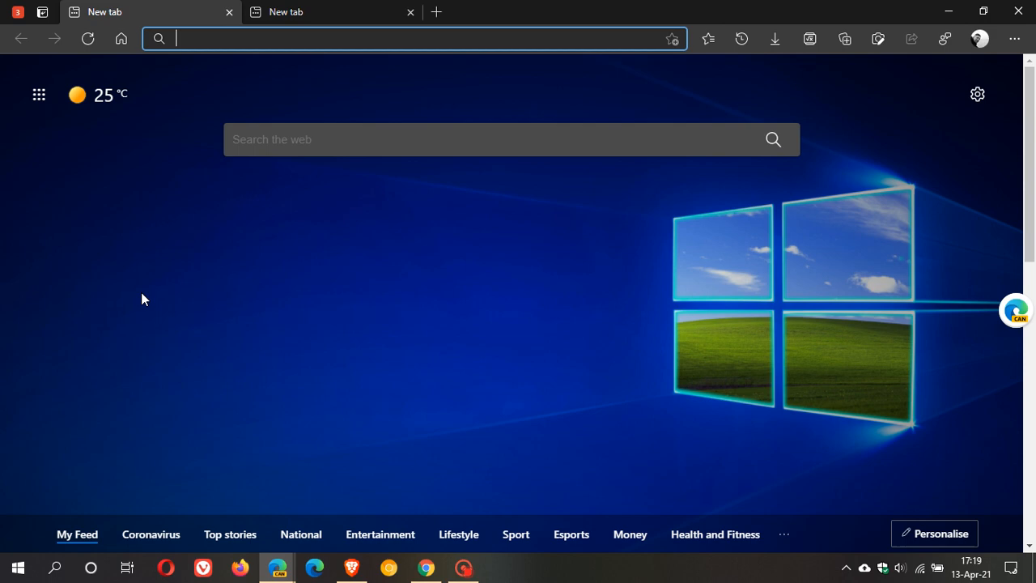
mouse_move(126, 279)
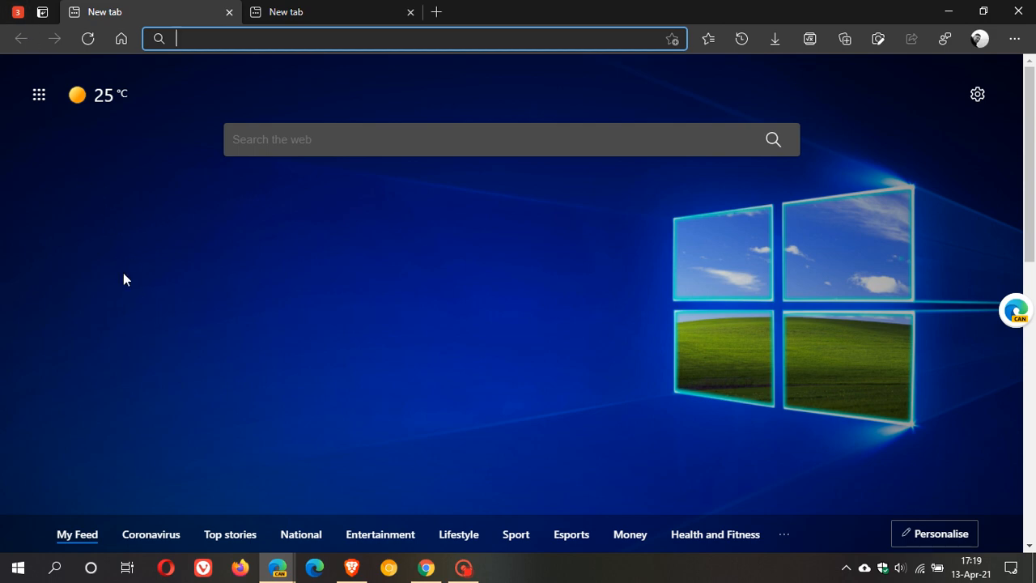
mouse_move(27, 22)
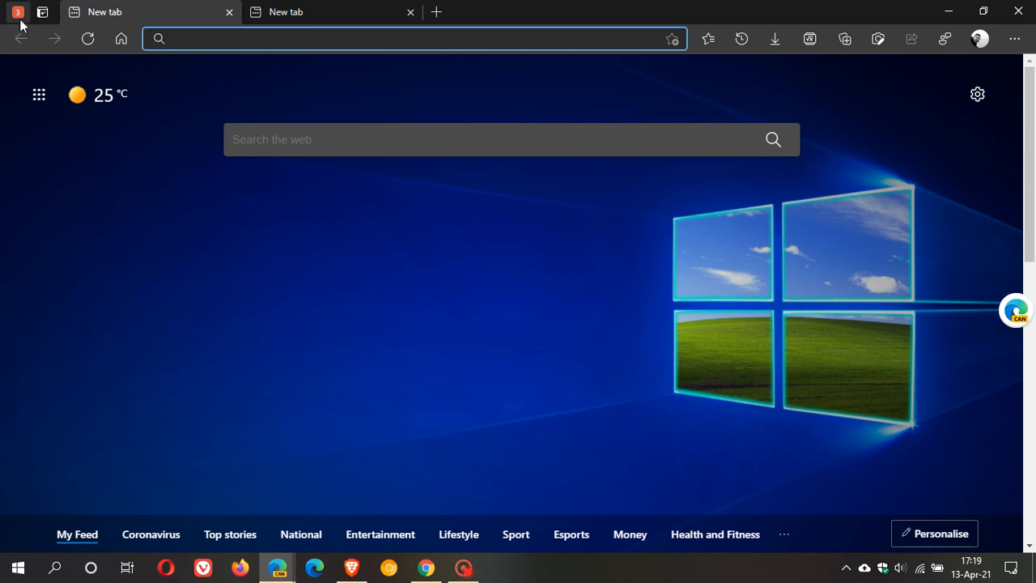
Show the Workspaces flyout again with two unsaved tabs and saved workspaces 1, 2 and 3.
click(19, 16)
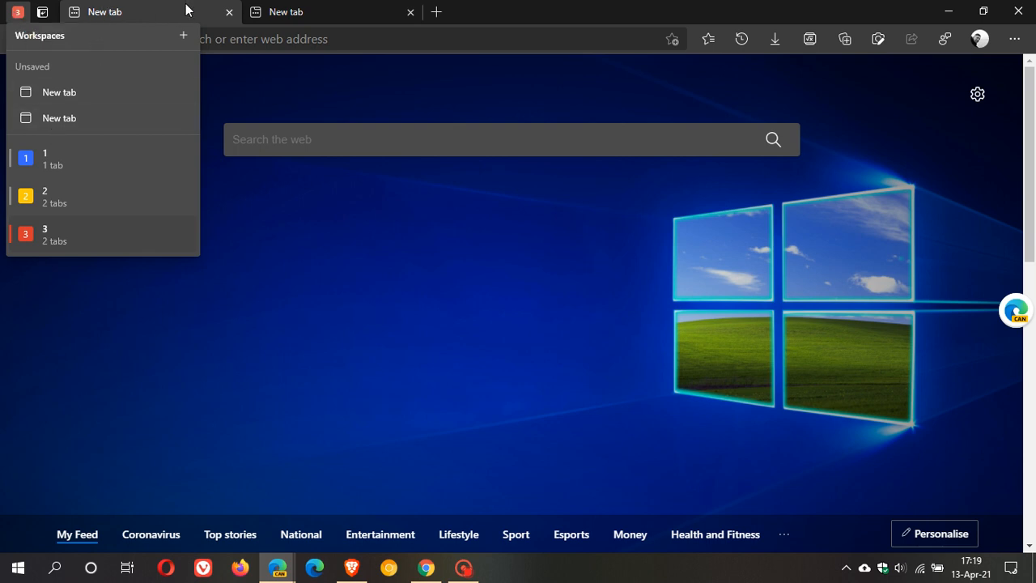
mouse_move(71, 107)
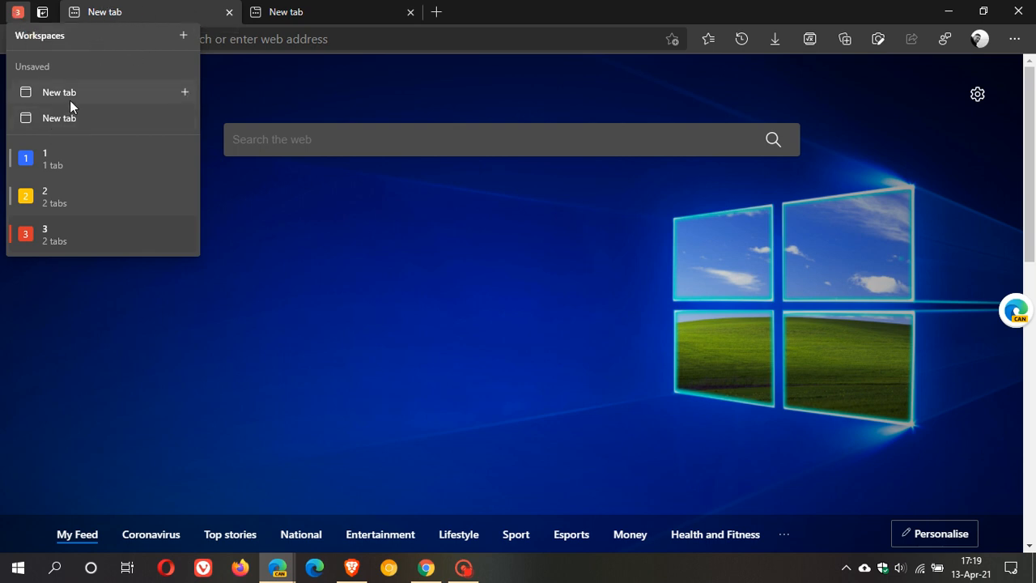
mouse_move(70, 181)
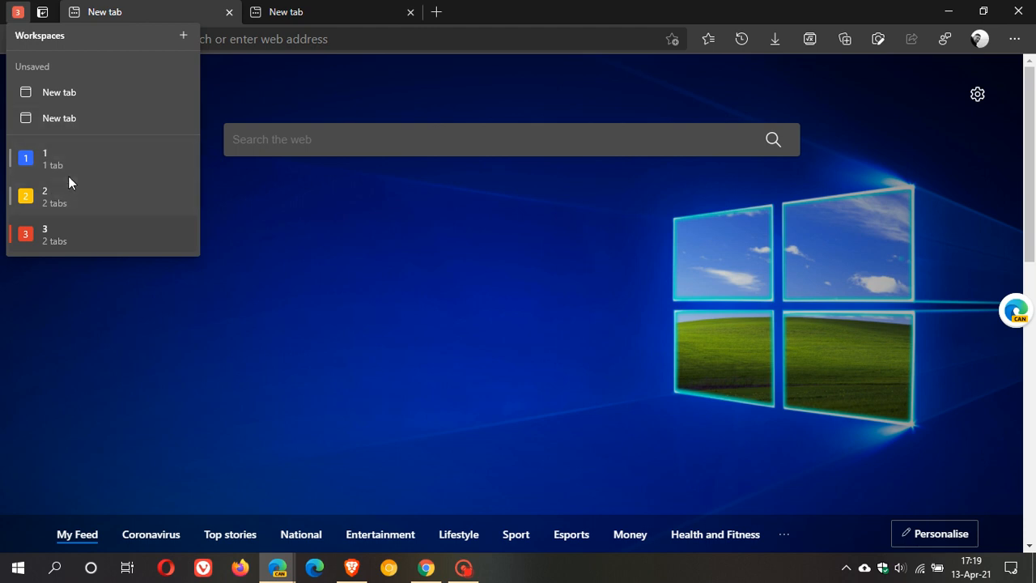
mouse_move(408, 356)
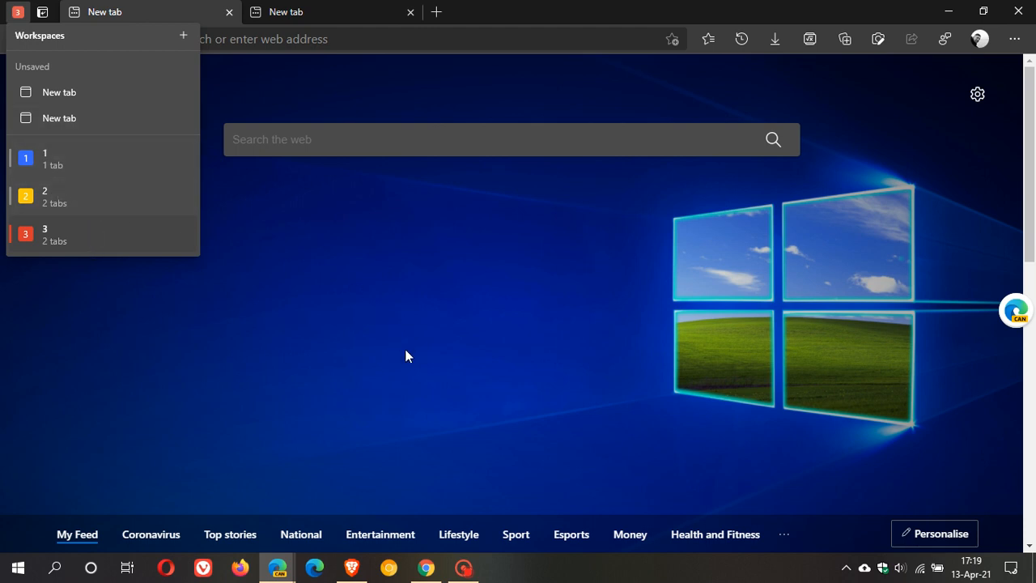
Dismiss the flyout, close Edge Canary, and relaunch it from the taskbar to a single new tab.
click(407, 343)
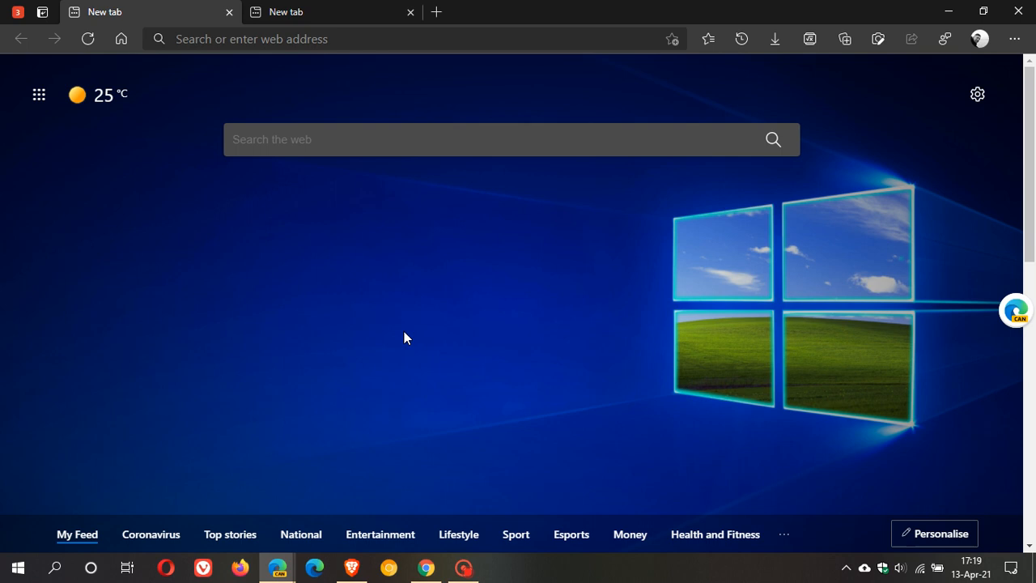
mouse_move(1018, 9)
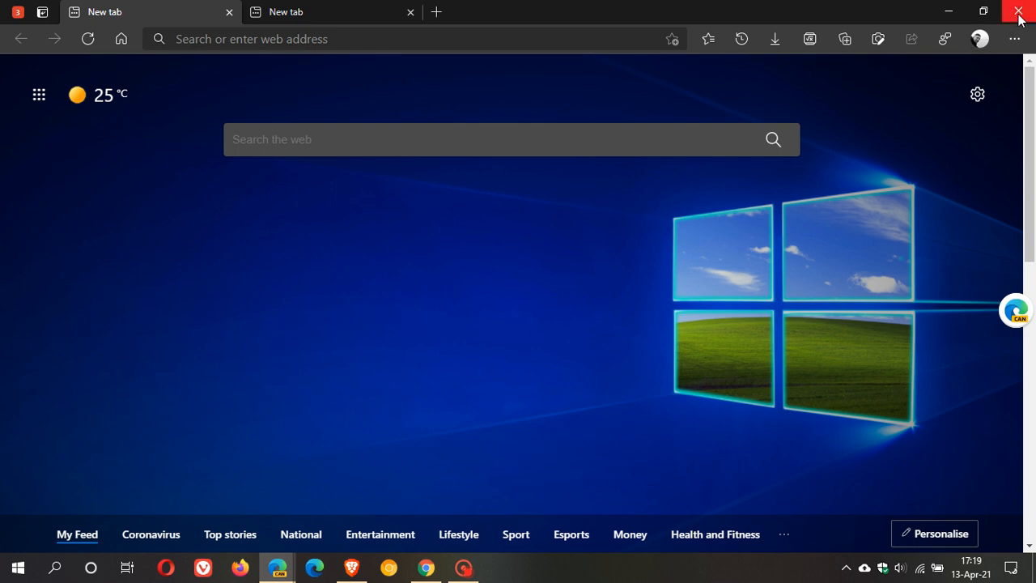
mouse_move(1020, 13)
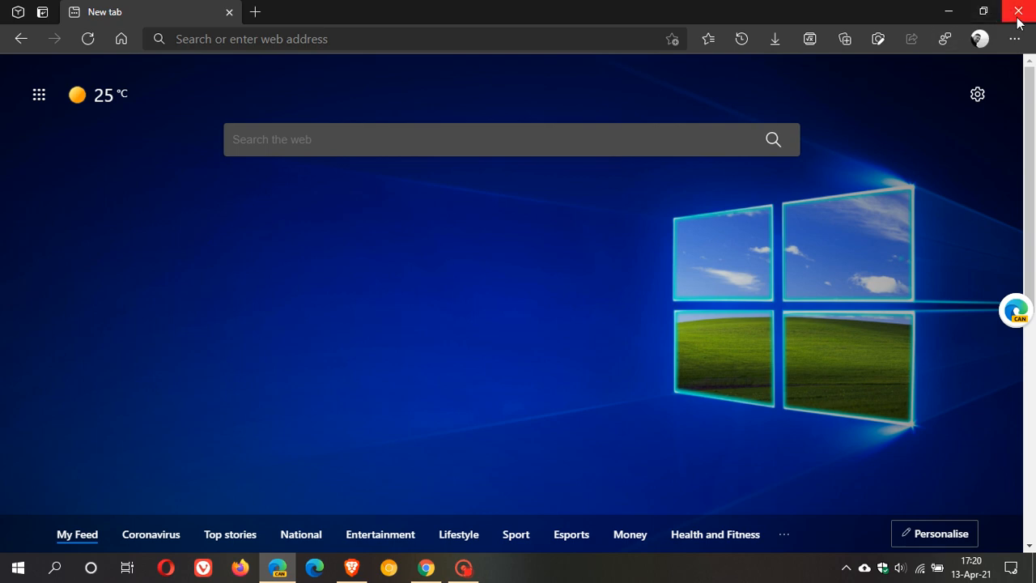
click(1016, 9)
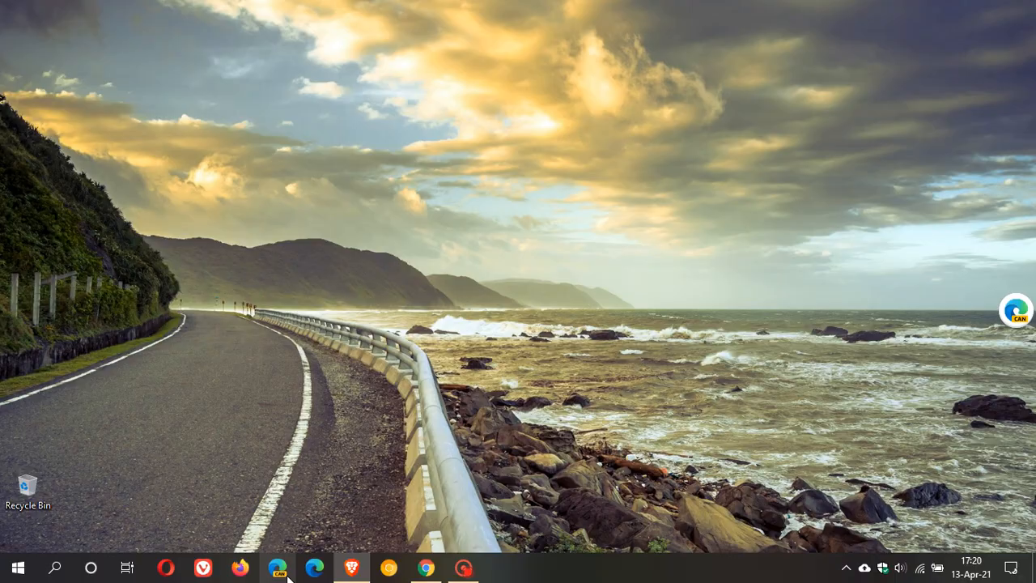
click(277, 566)
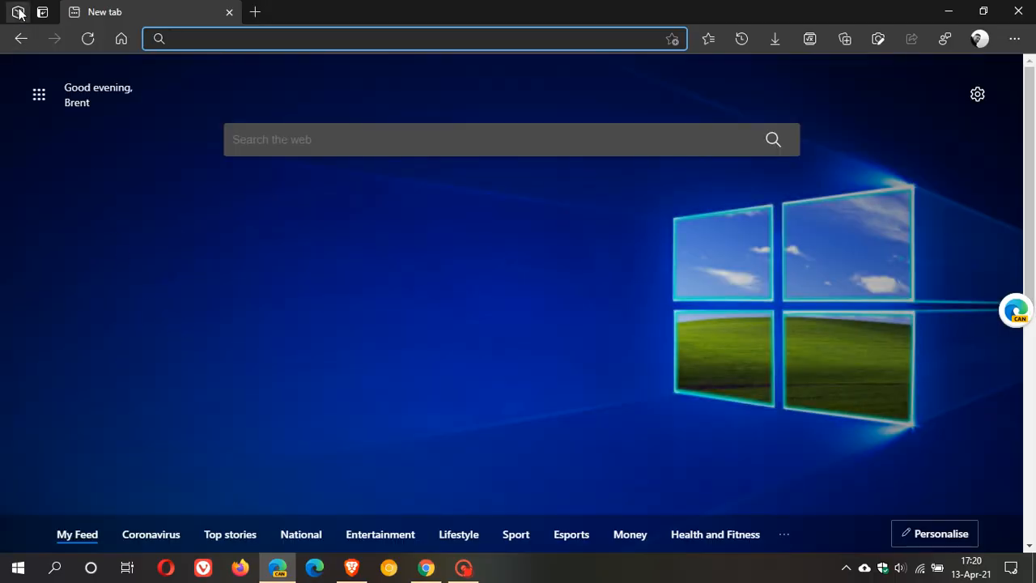
Confirm after restart that the Workspaces flyout still lists saved workspaces 1, 2 and 3.
click(19, 13)
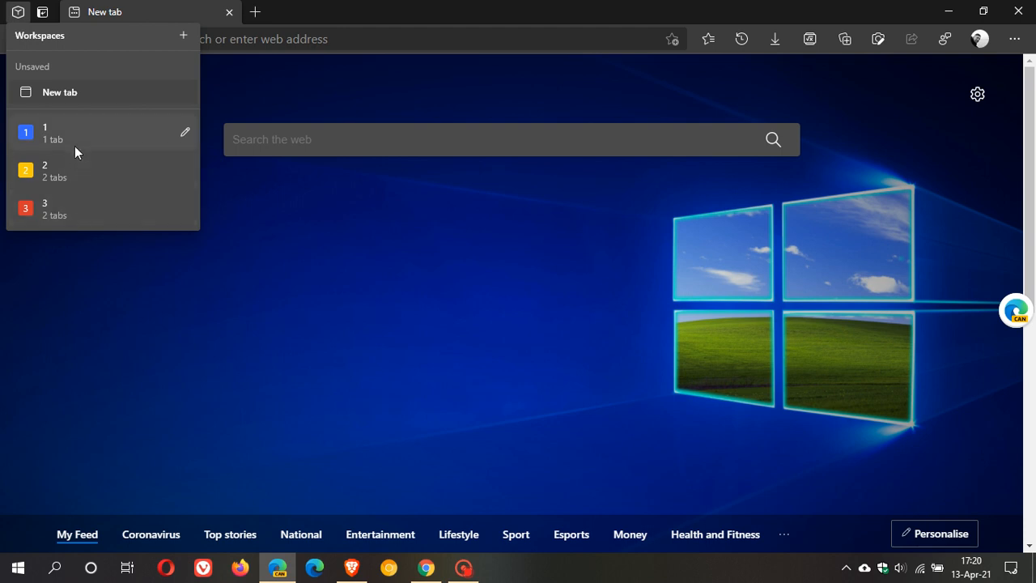
mouse_move(79, 217)
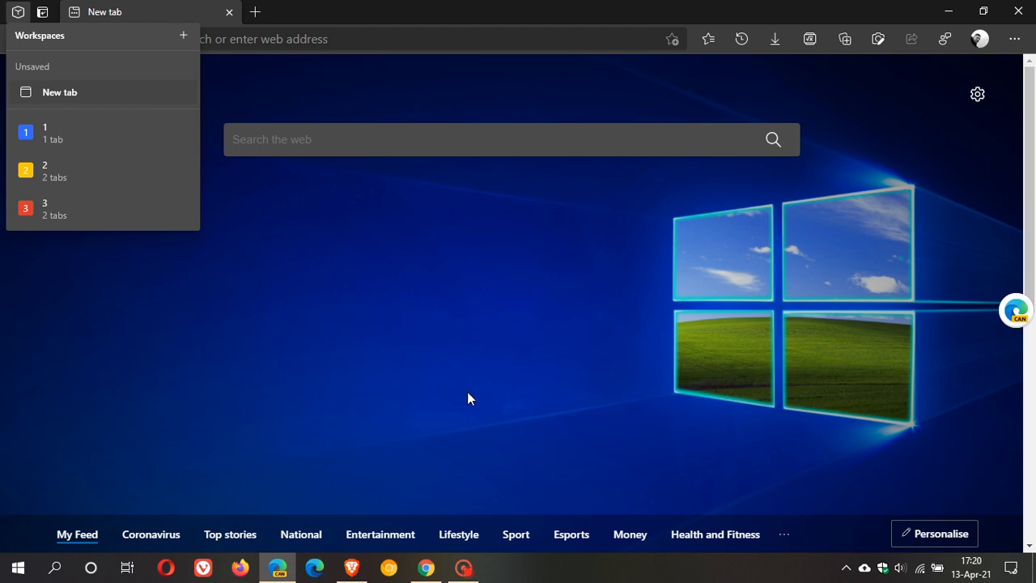
mouse_move(453, 266)
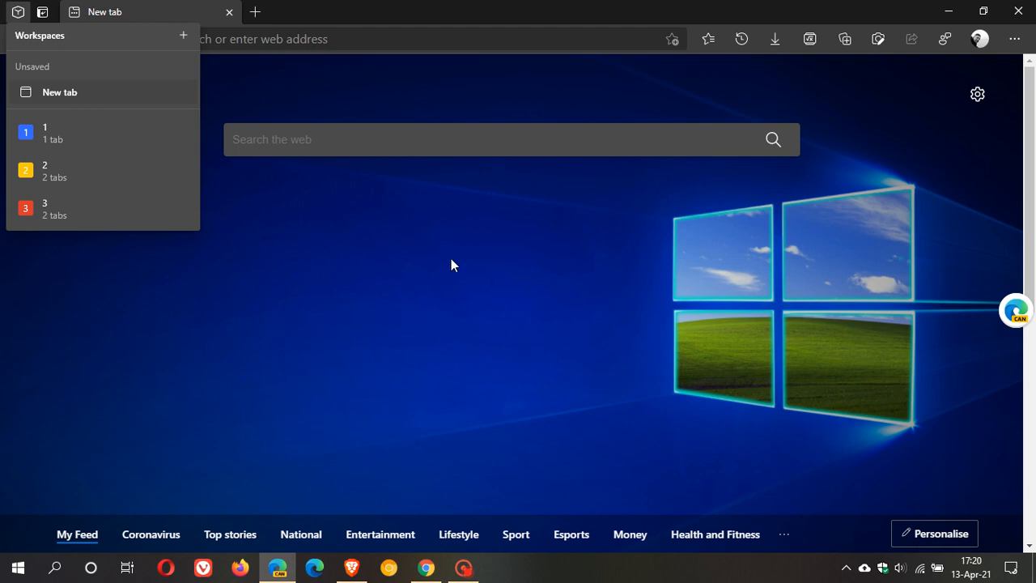
mouse_move(361, 298)
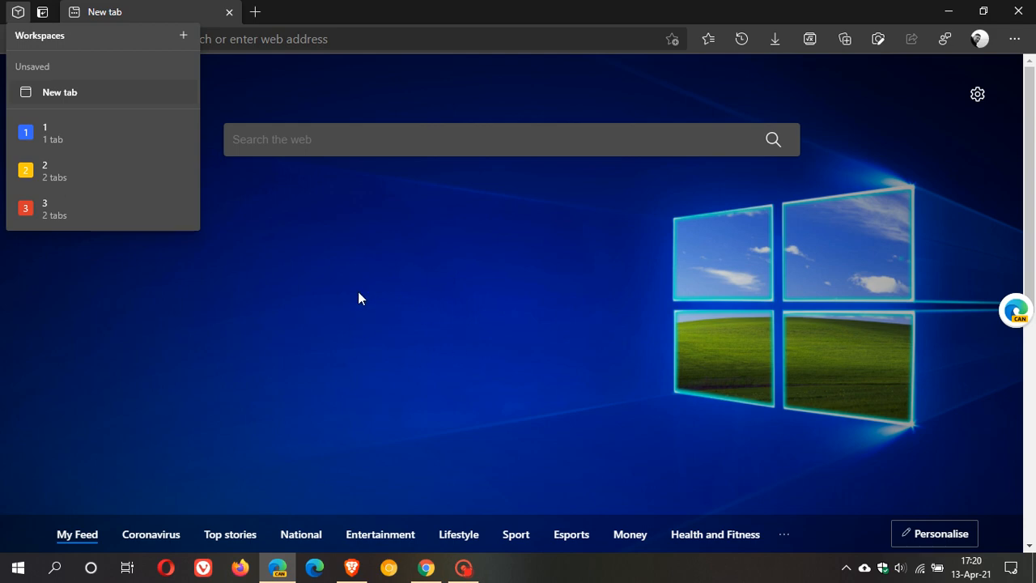
mouse_move(411, 335)
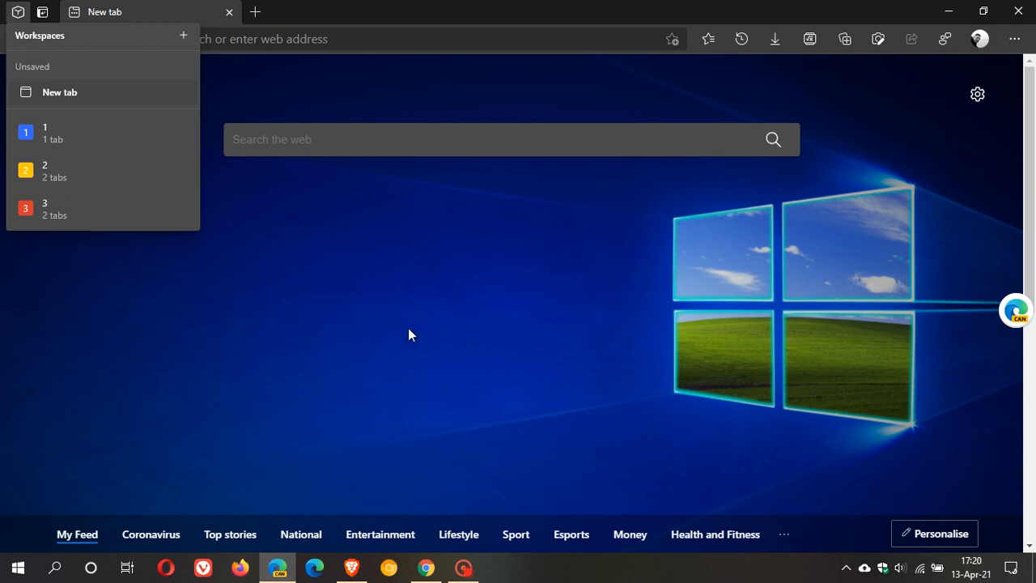
mouse_move(356, 355)
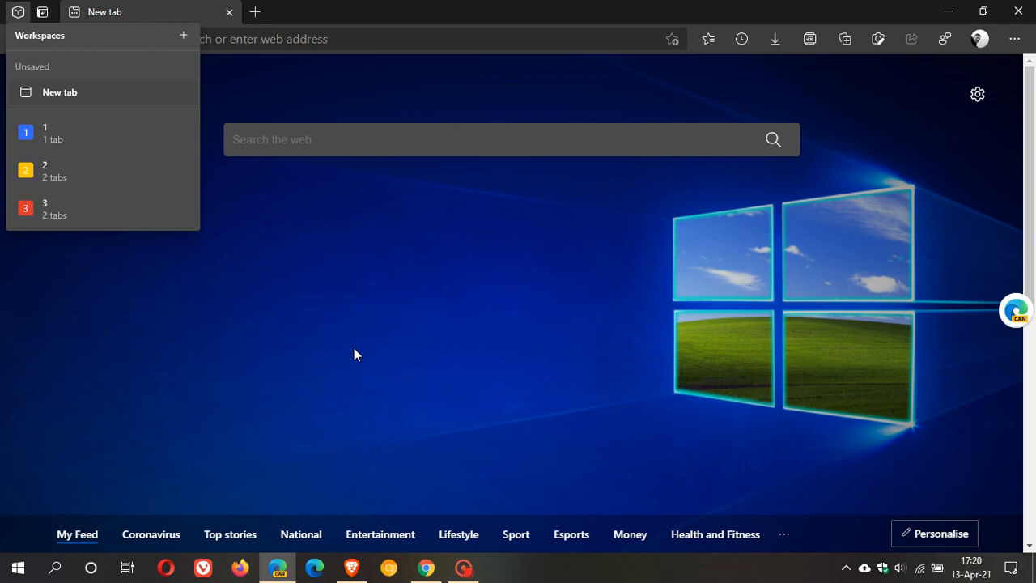
mouse_move(100, 214)
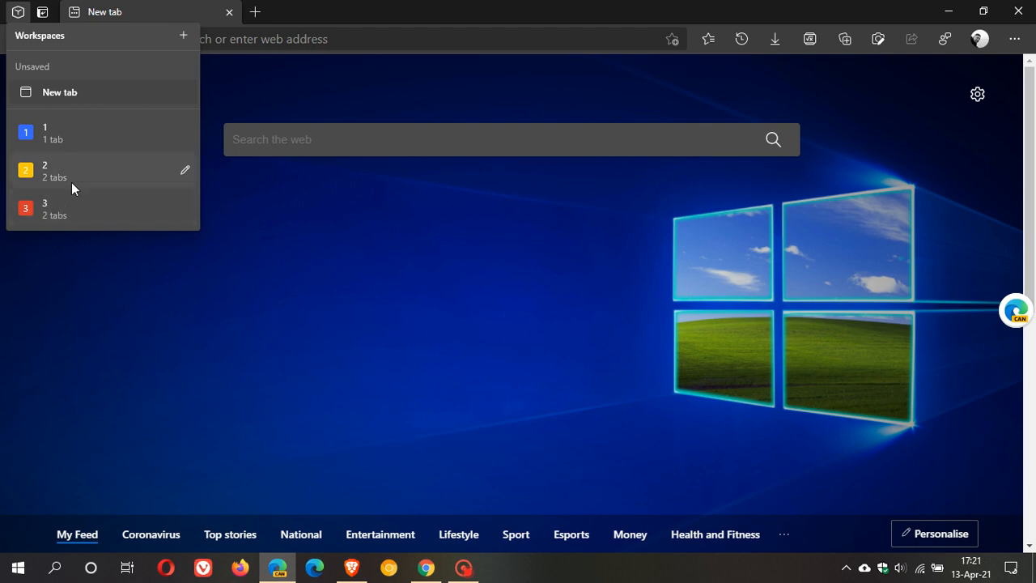
mouse_move(72, 176)
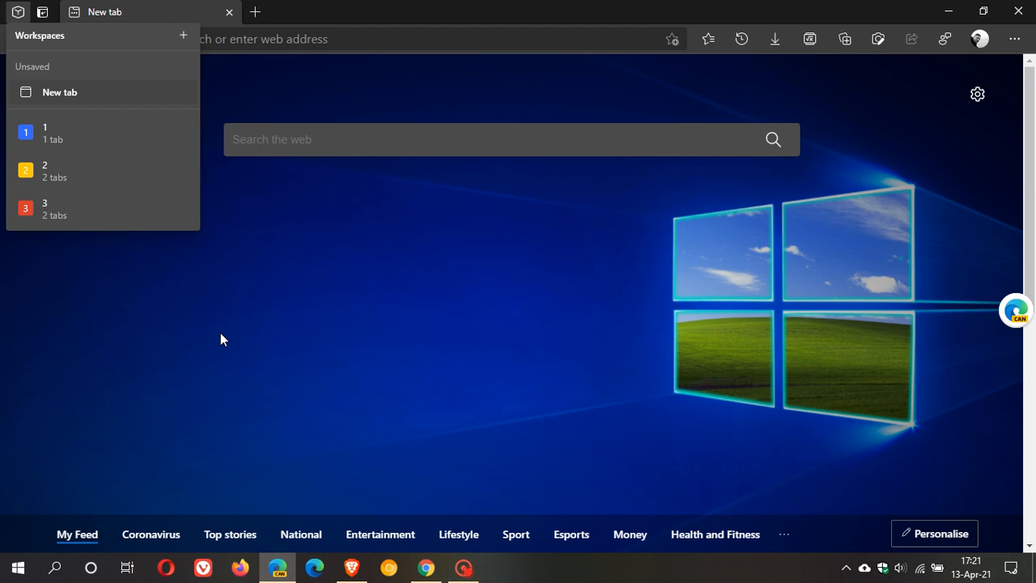
mouse_move(560, 350)
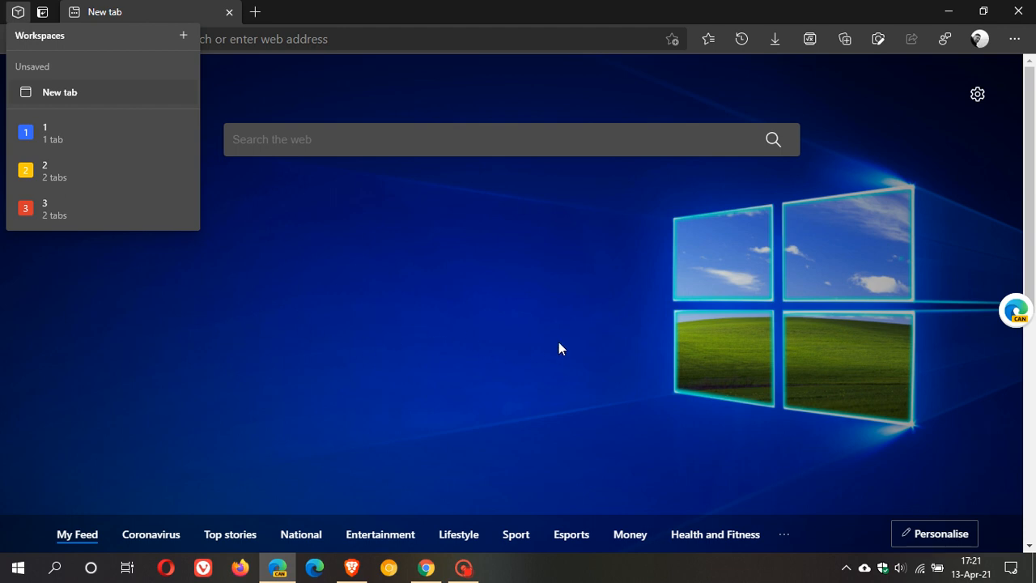
mouse_move(369, 347)
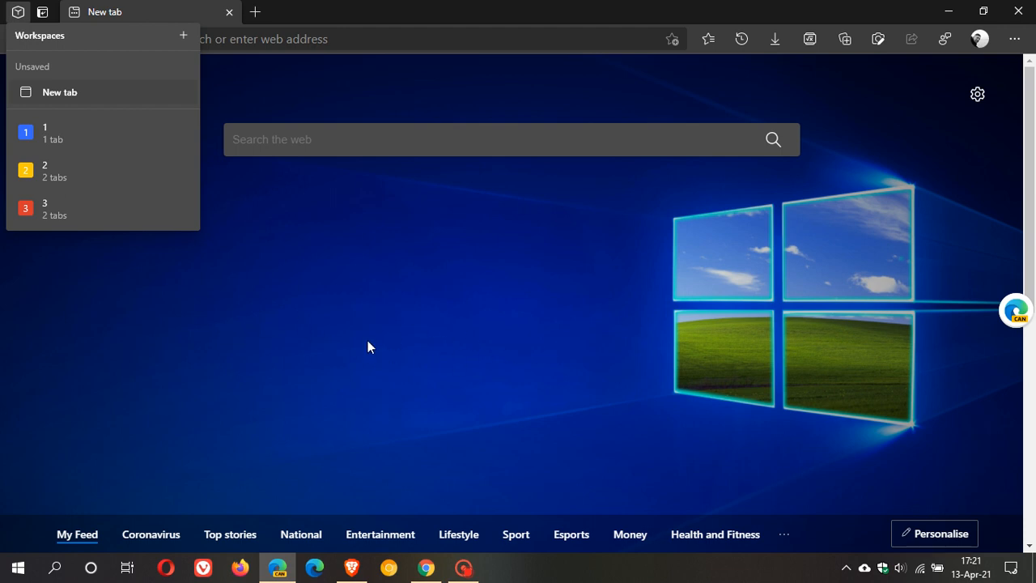
mouse_move(353, 353)
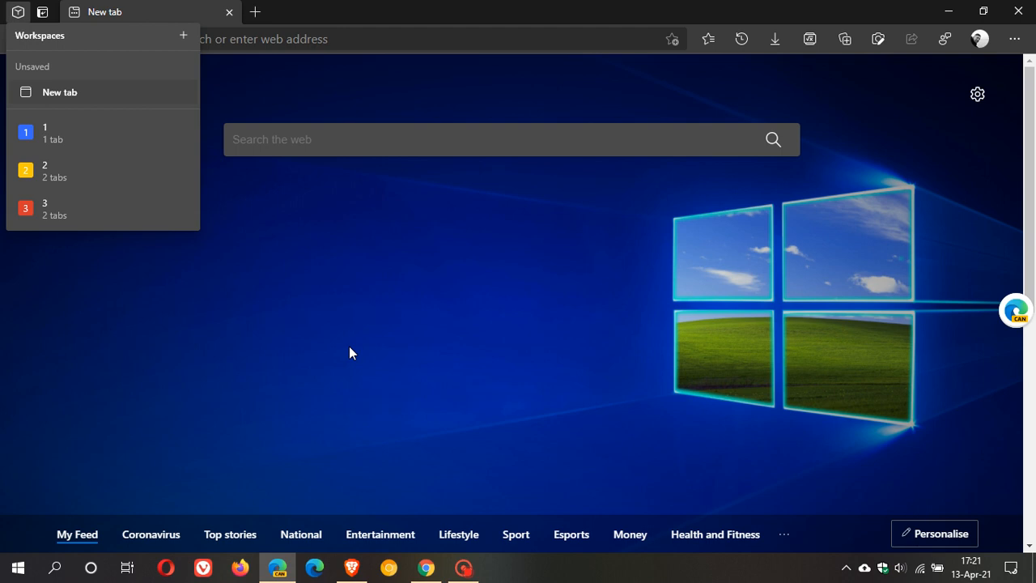
mouse_move(471, 327)
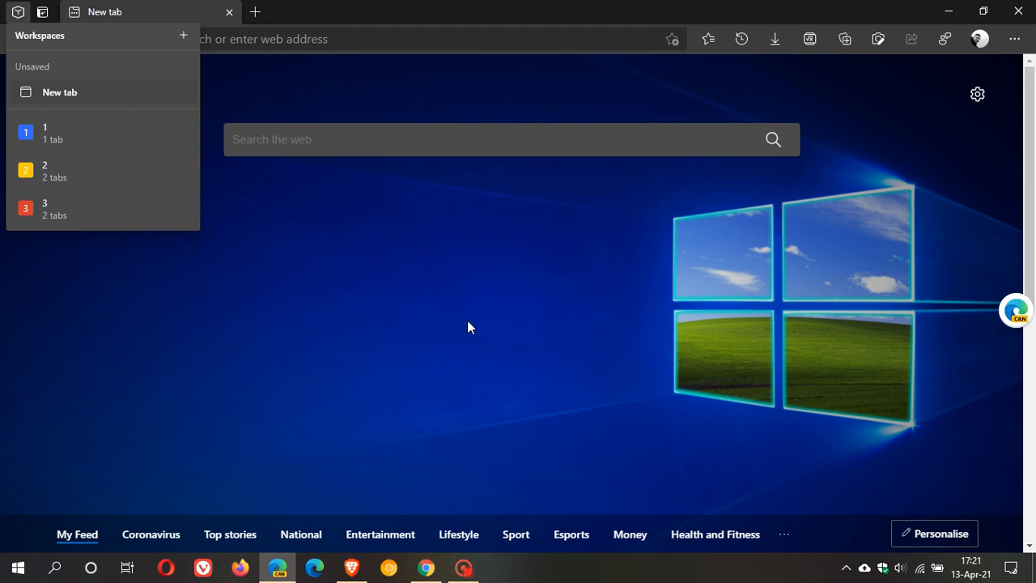
mouse_move(476, 308)
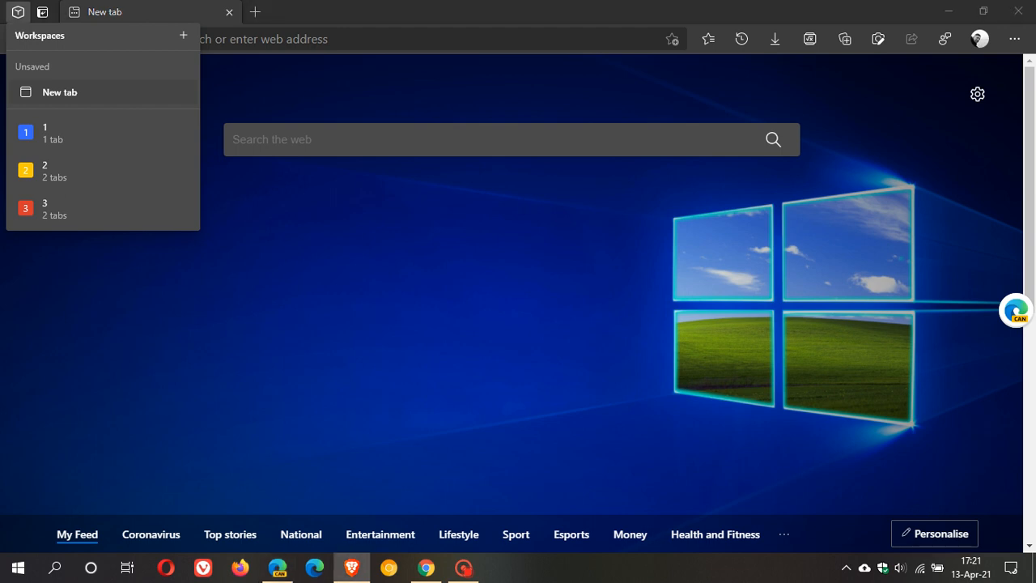
mouse_move(592, 380)
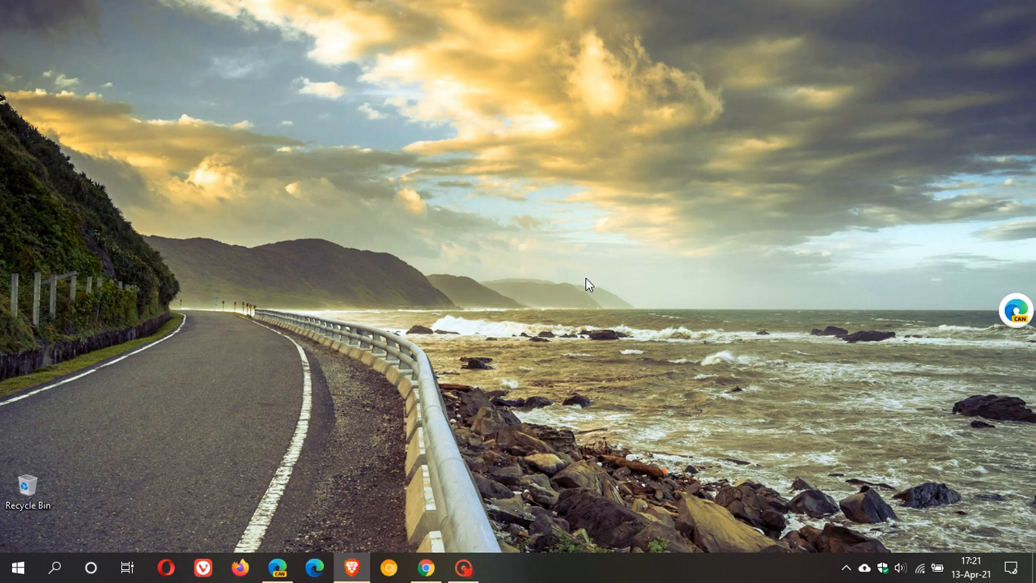
mouse_move(368, 288)
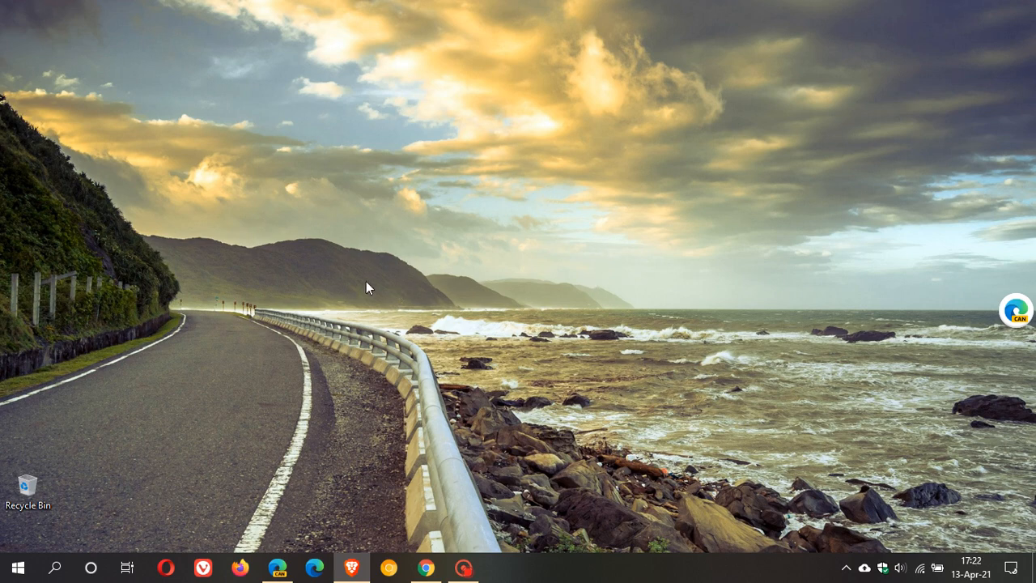
mouse_move(322, 278)
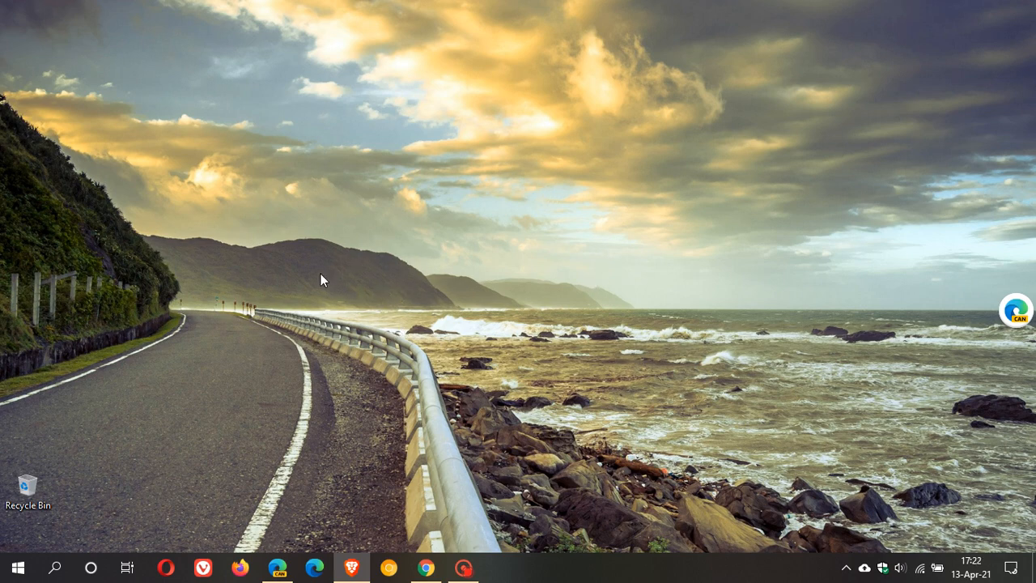
mouse_move(35, 554)
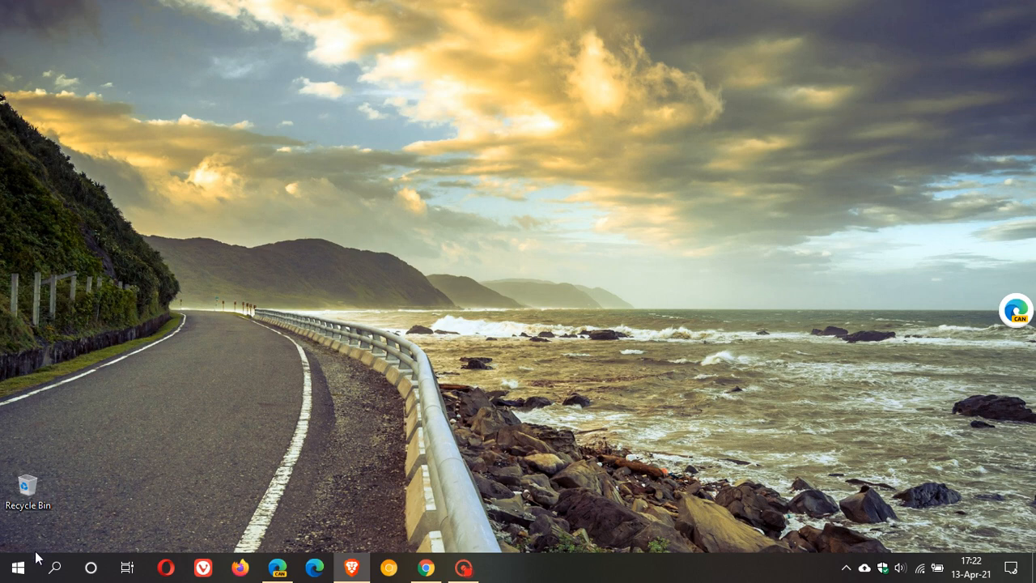
From Start's app list, bring up the context menu on the Microsoft Edge Canary entry to reach its file location.
click(13, 563)
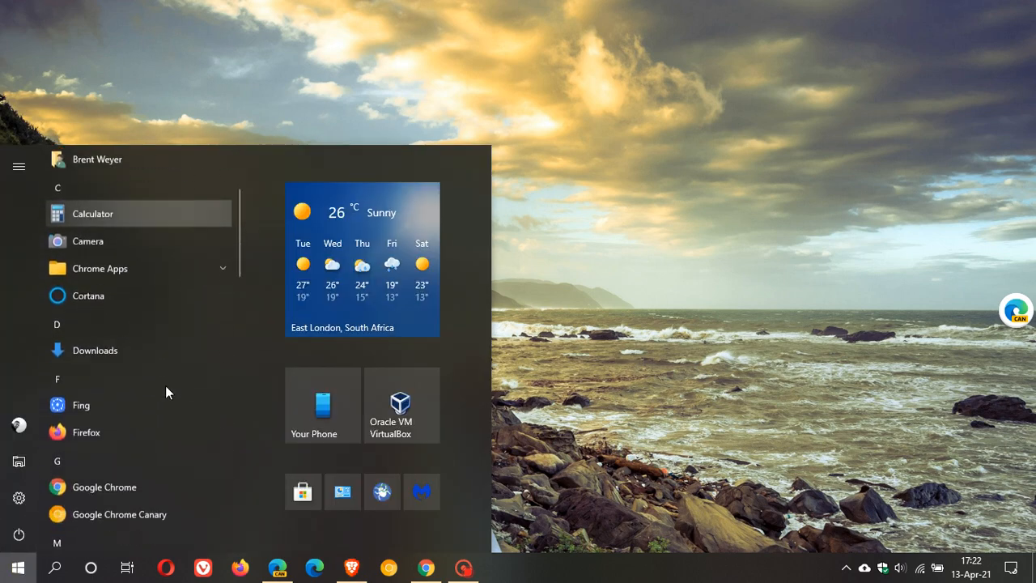
scroll(down, 3)
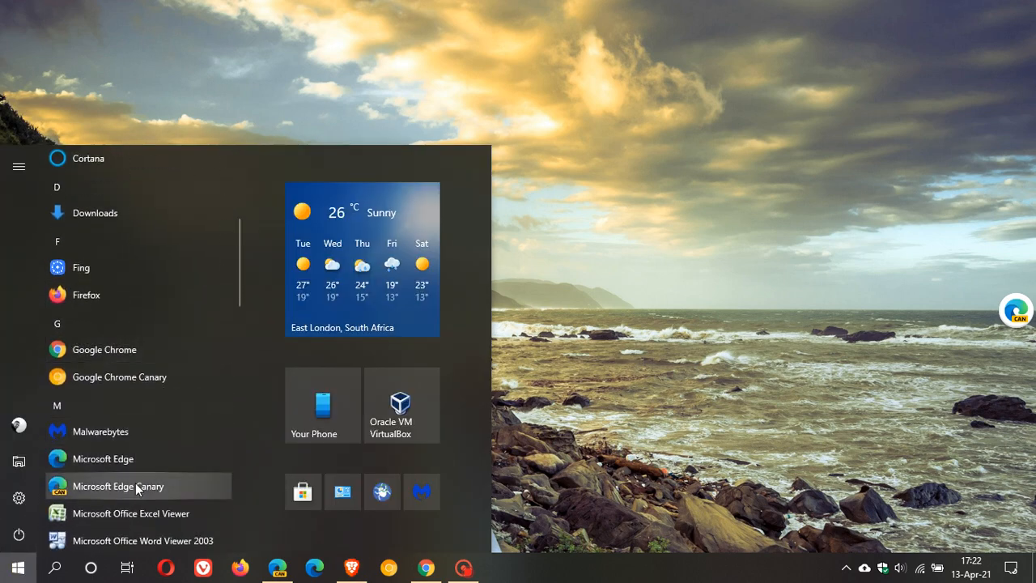
right_click(118, 486)
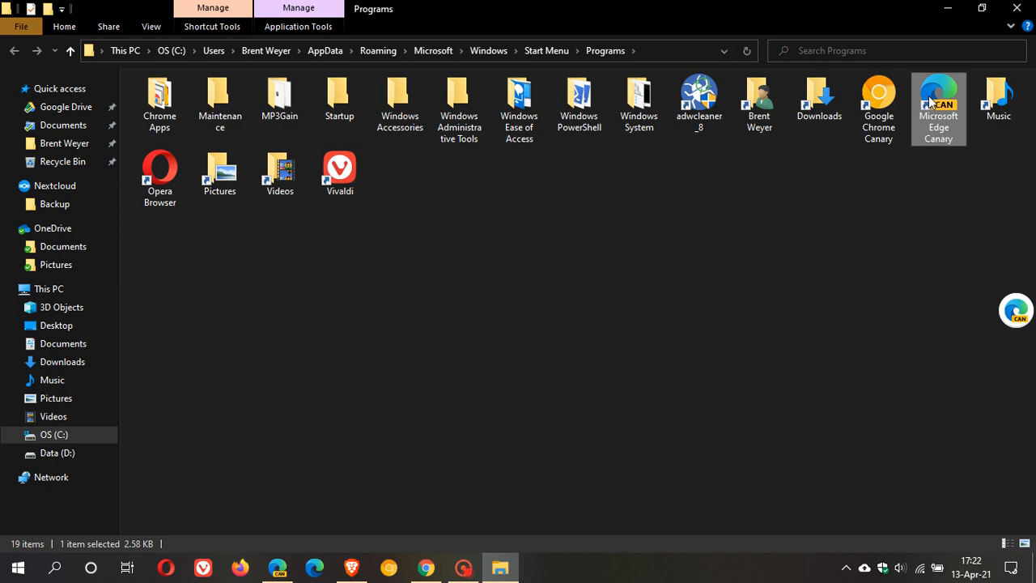
right_click(938, 97)
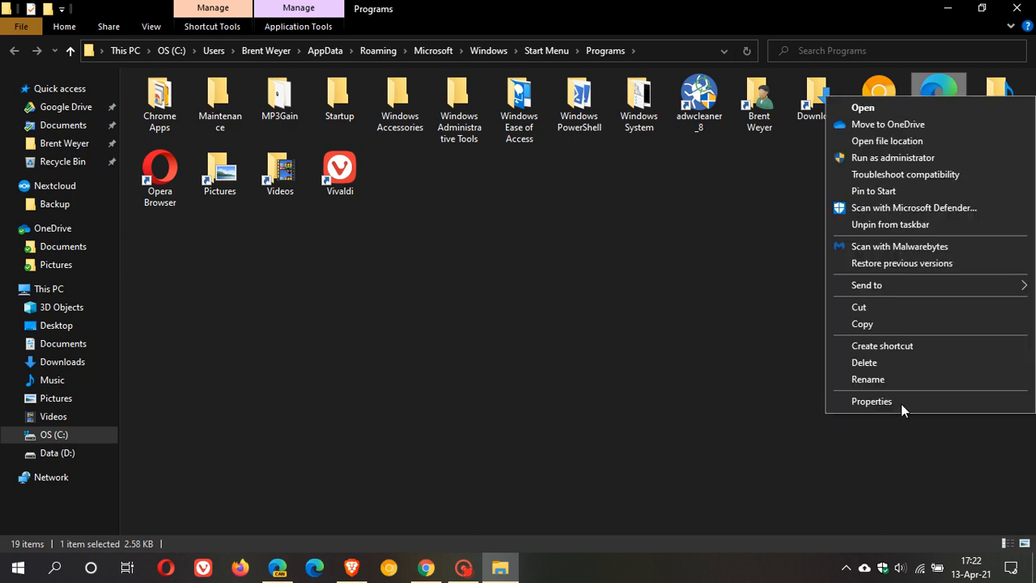
click(870, 401)
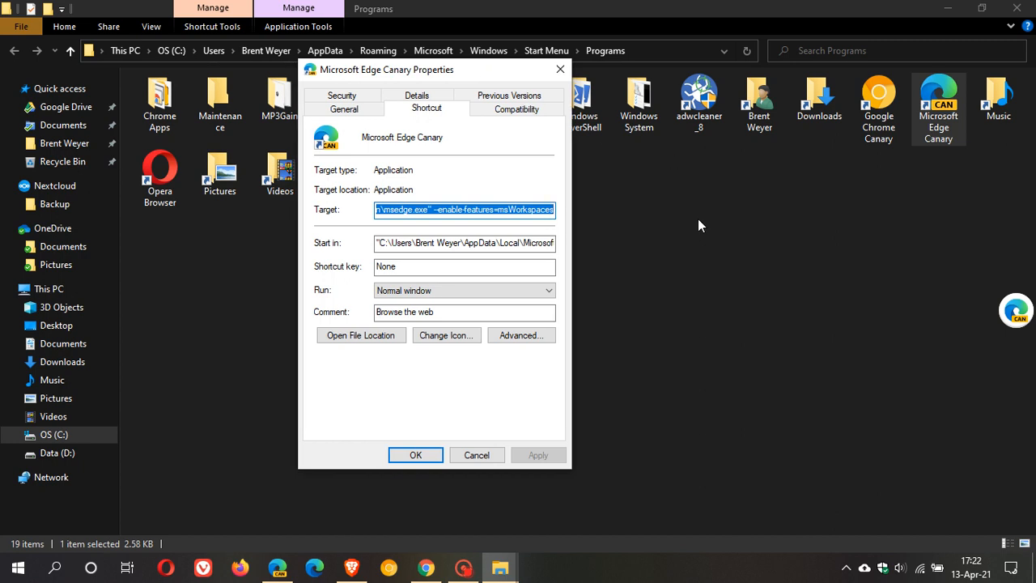
mouse_move(316, 239)
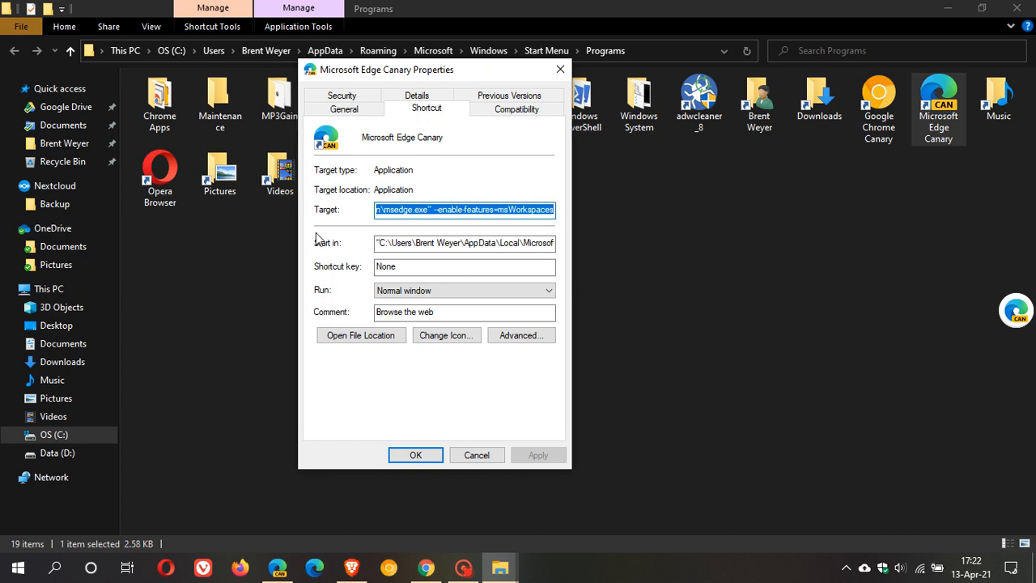
mouse_move(317, 240)
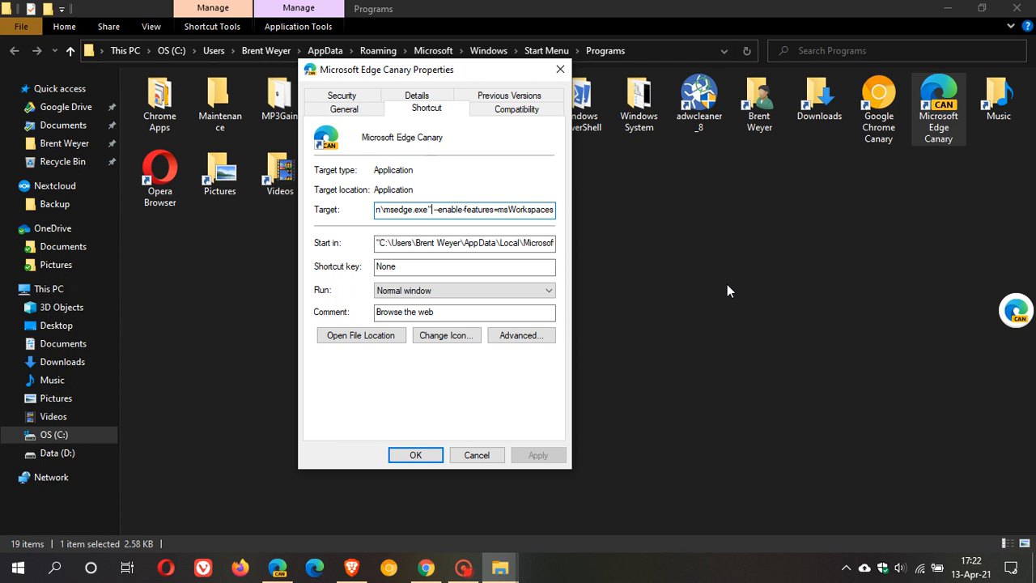
mouse_move(700, 304)
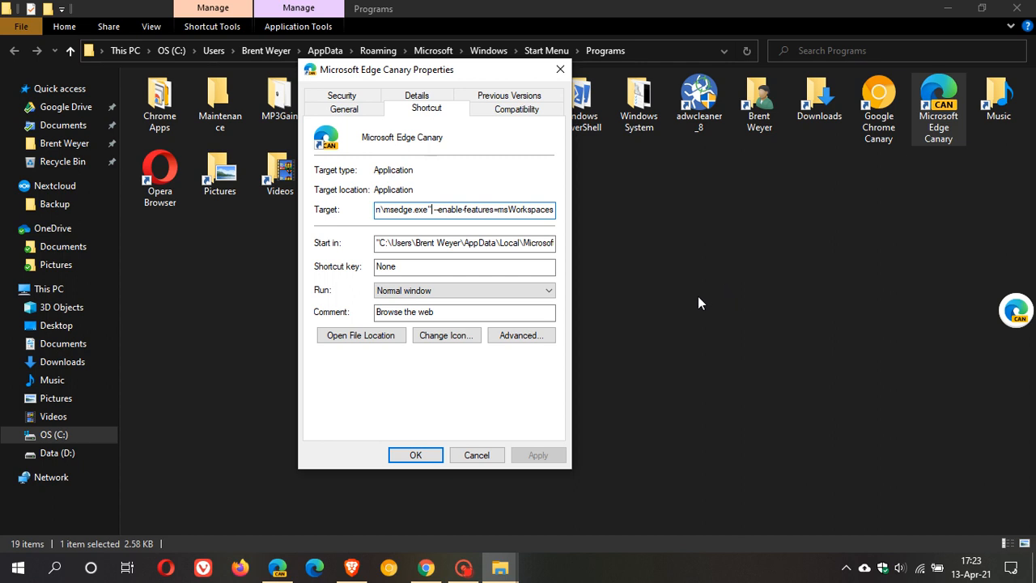
mouse_move(514, 230)
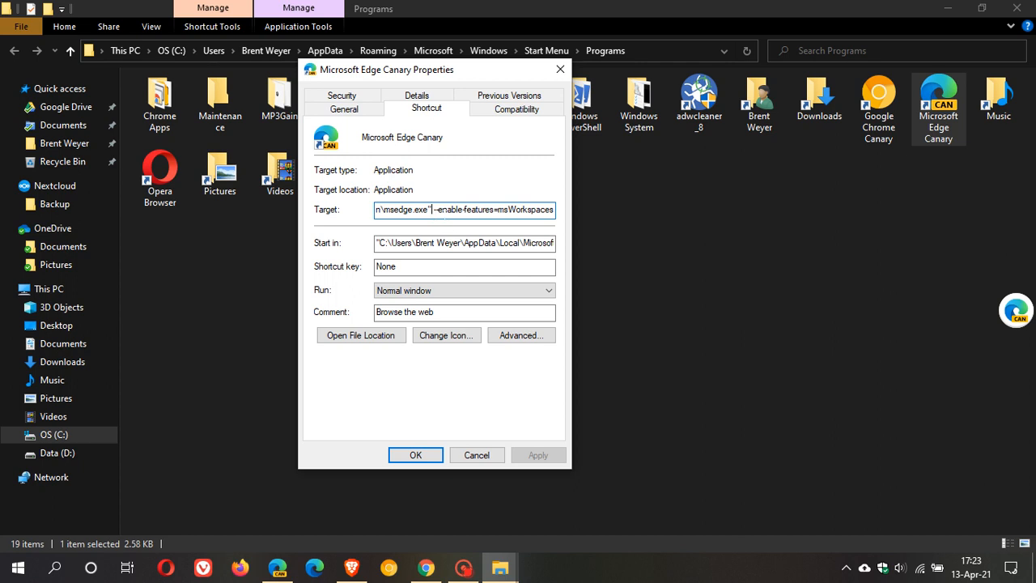
mouse_move(502, 223)
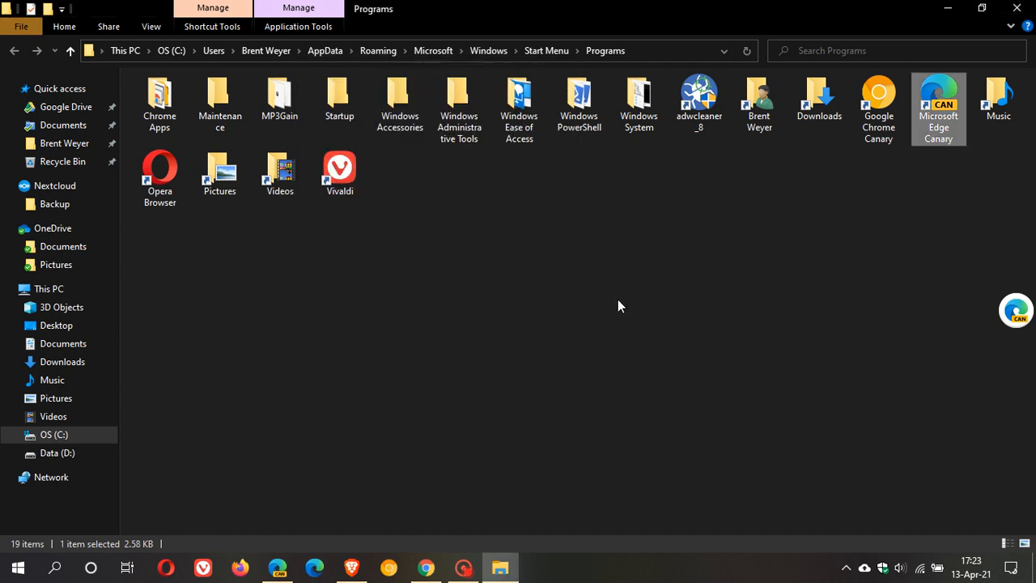
mouse_move(1012, 16)
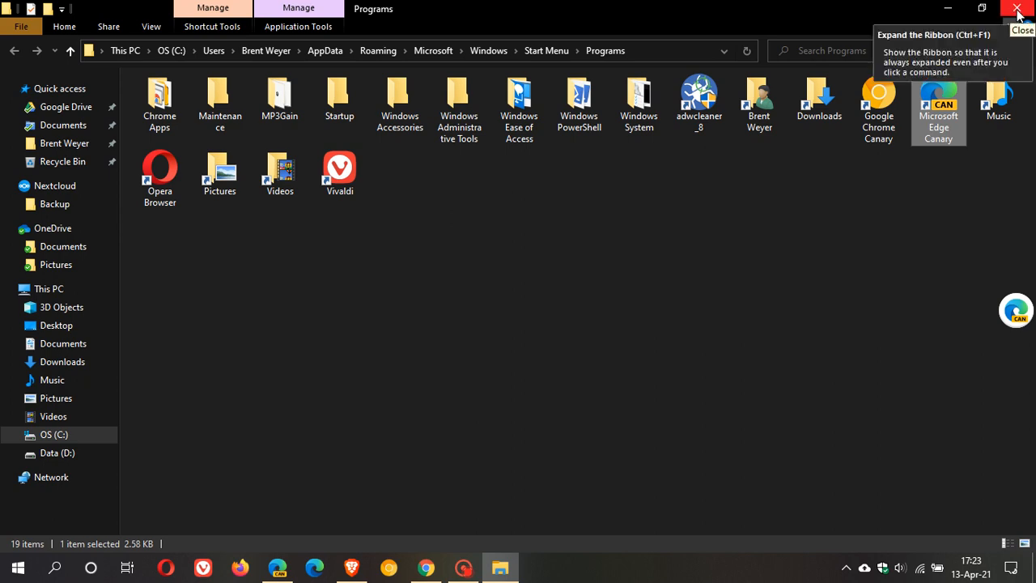
Close the Programs folder, relaunch Edge Canary, and show the flyout listing saved workspaces 1, 2 and 3.
click(1017, 8)
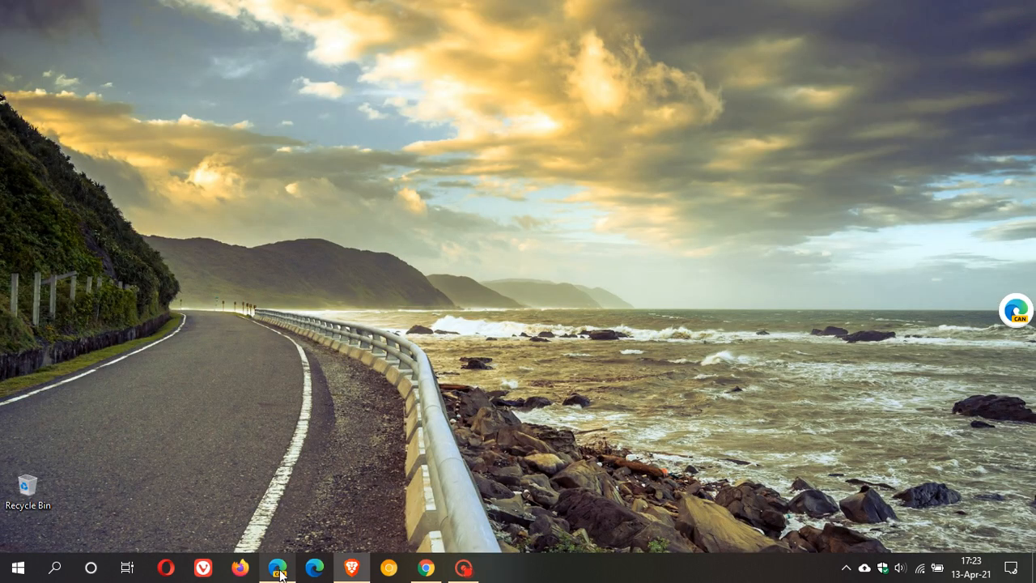
click(278, 566)
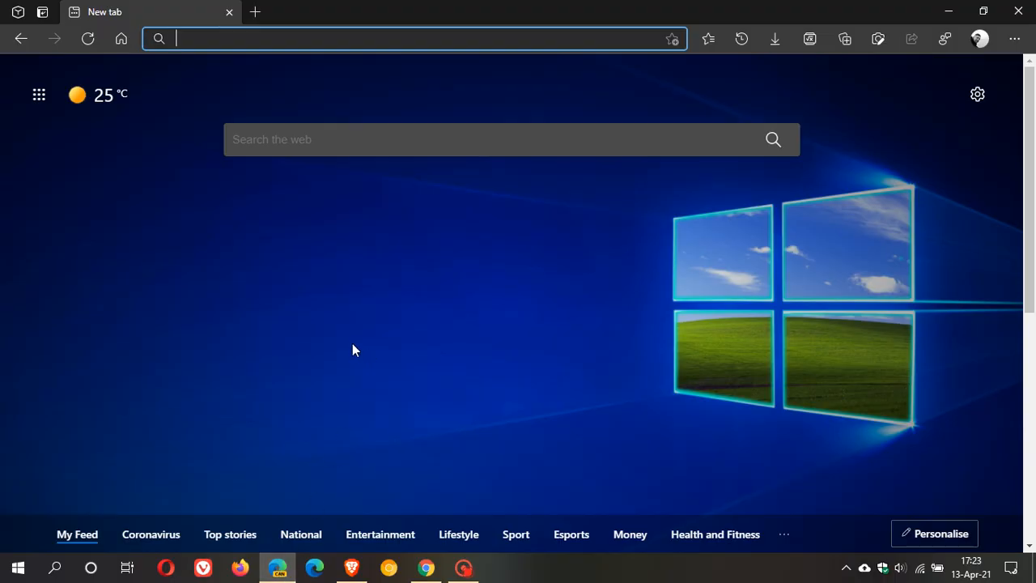
mouse_move(22, 39)
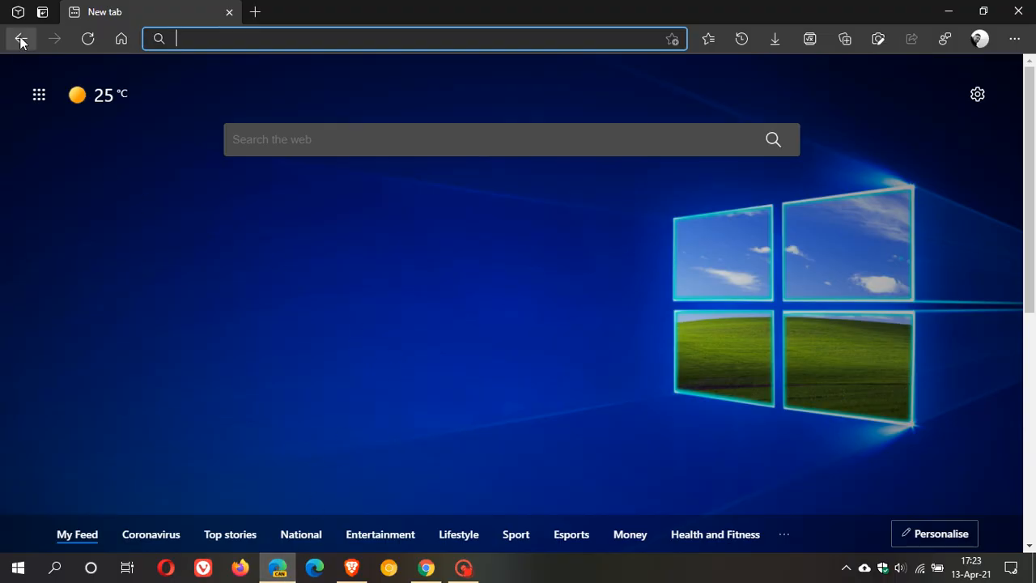
click(18, 13)
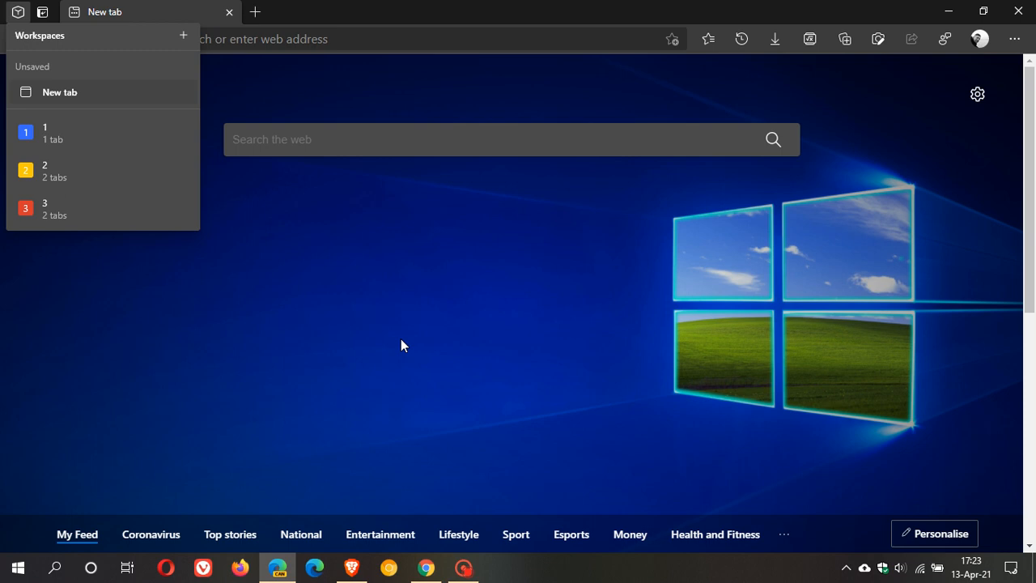
mouse_move(405, 354)
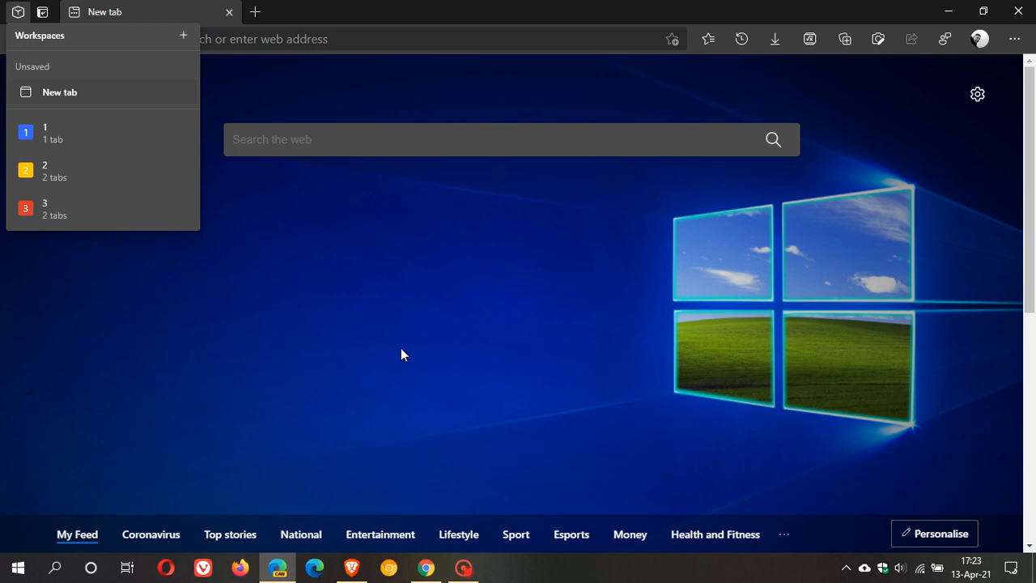
mouse_move(457, 355)
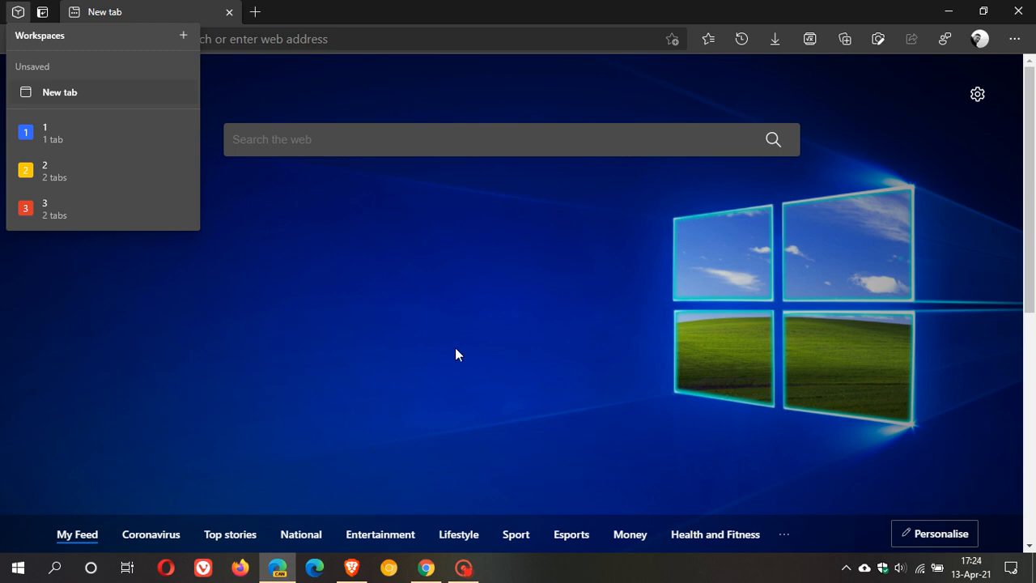
mouse_move(123, 123)
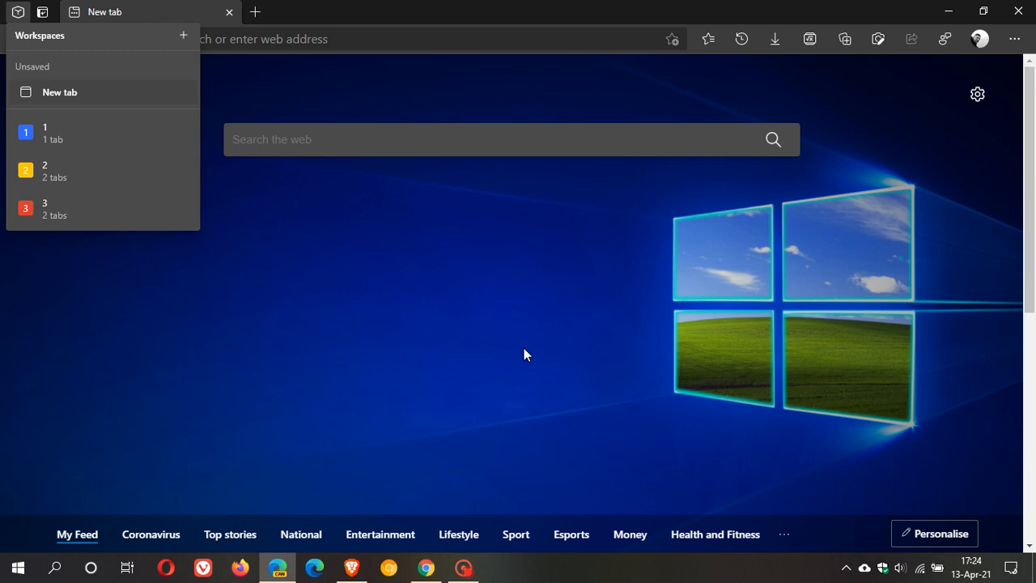
mouse_move(541, 341)
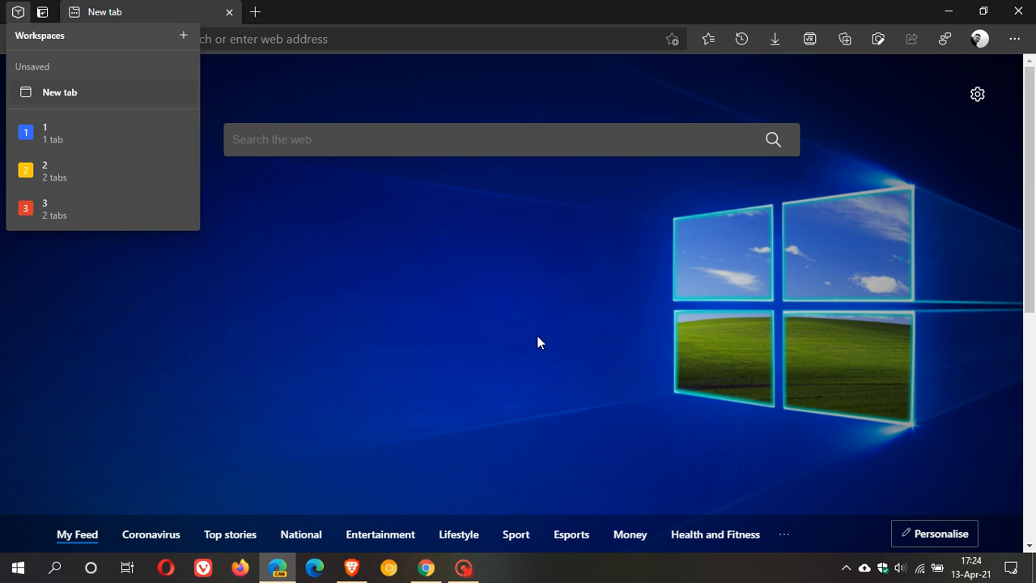